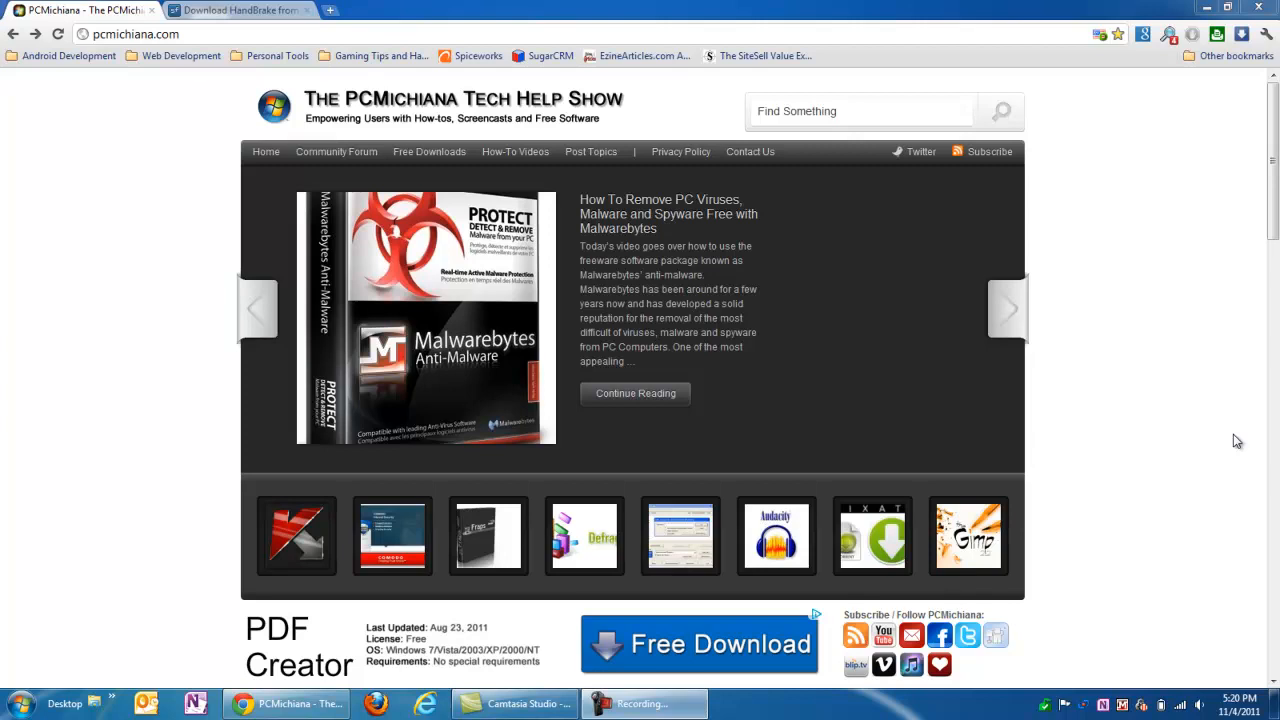
Step: Show the Freeware Downloads page scrolled to Handbrake Transcoder under DVD / CD Backup
left_click(1008, 308)
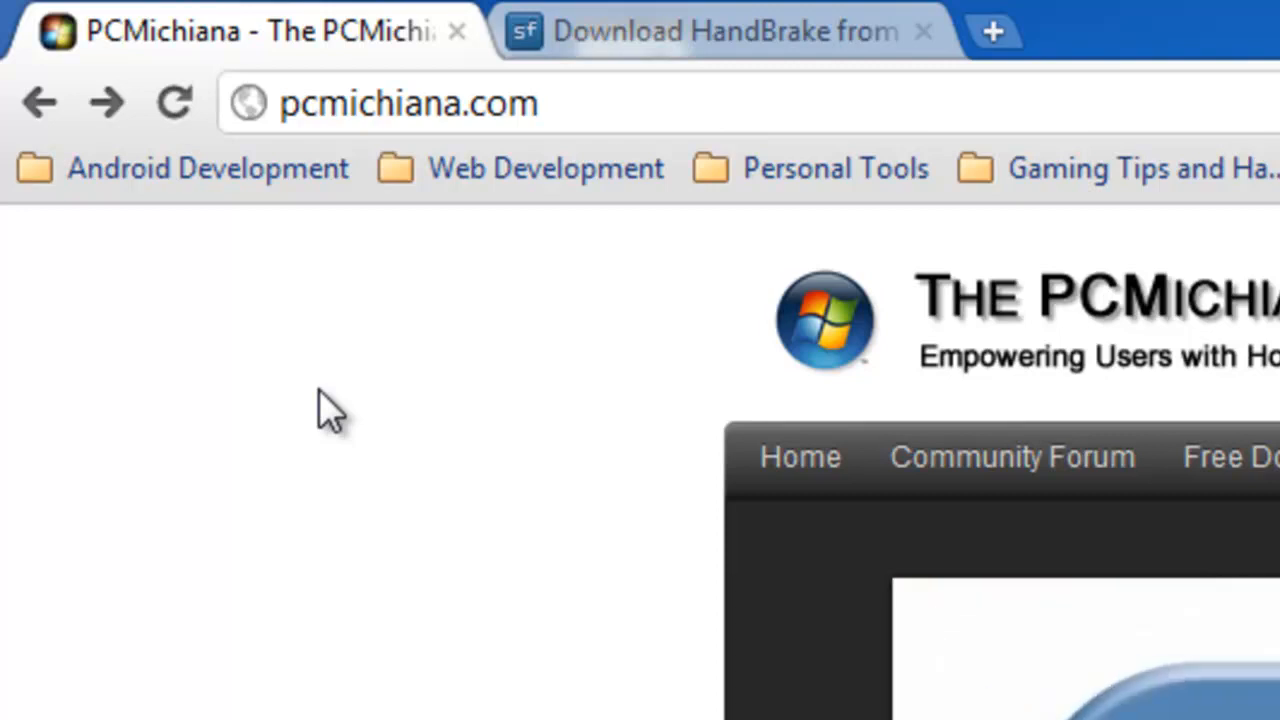
mouse_move(464, 360)
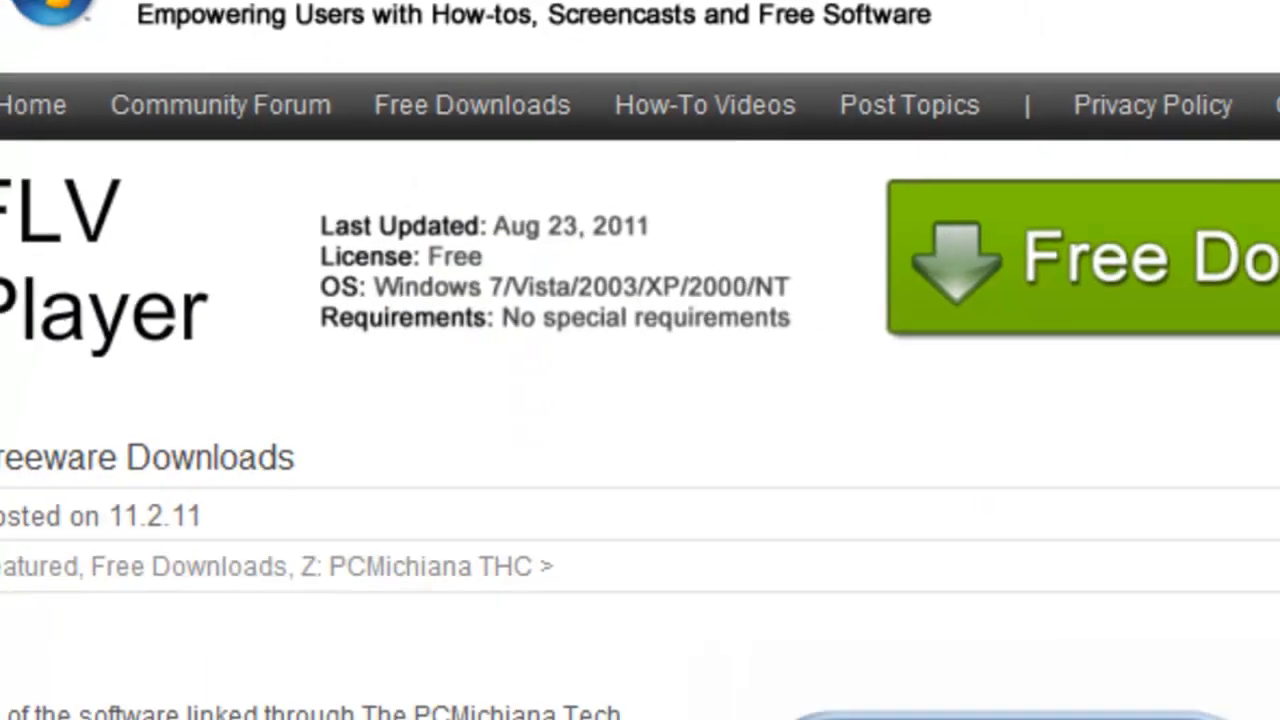
scroll("down", 3)
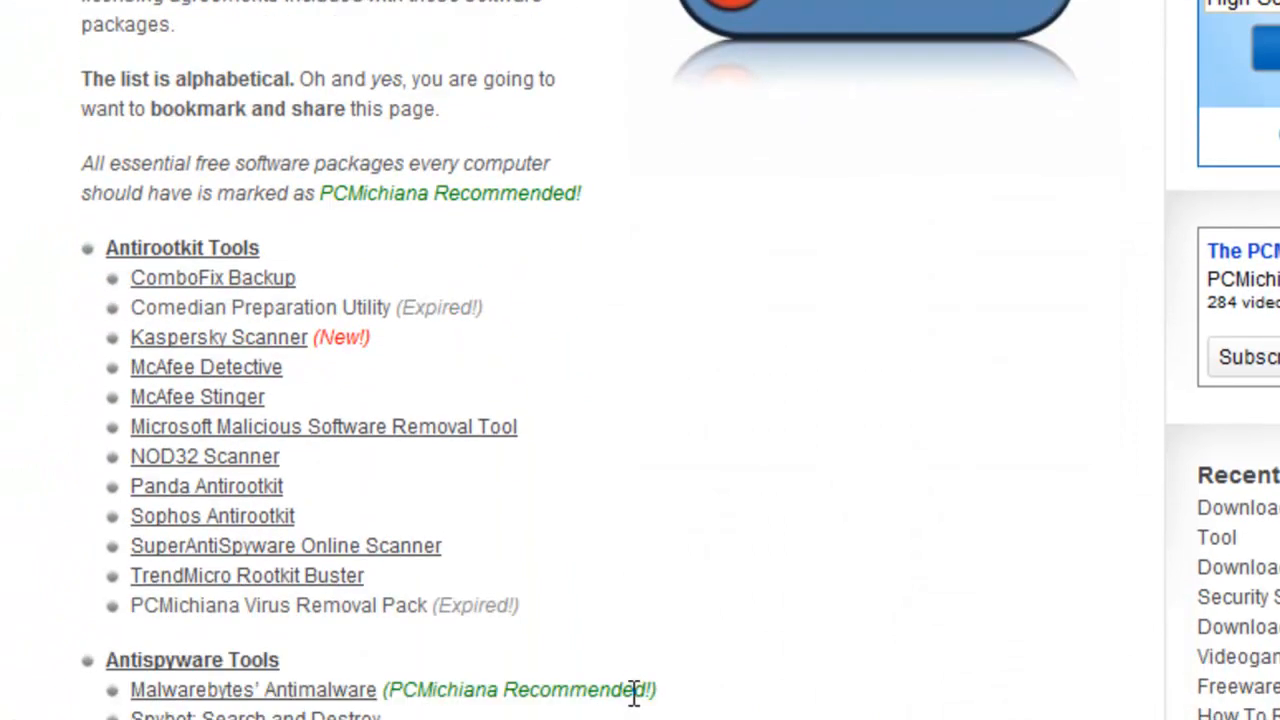
scroll("down", 3)
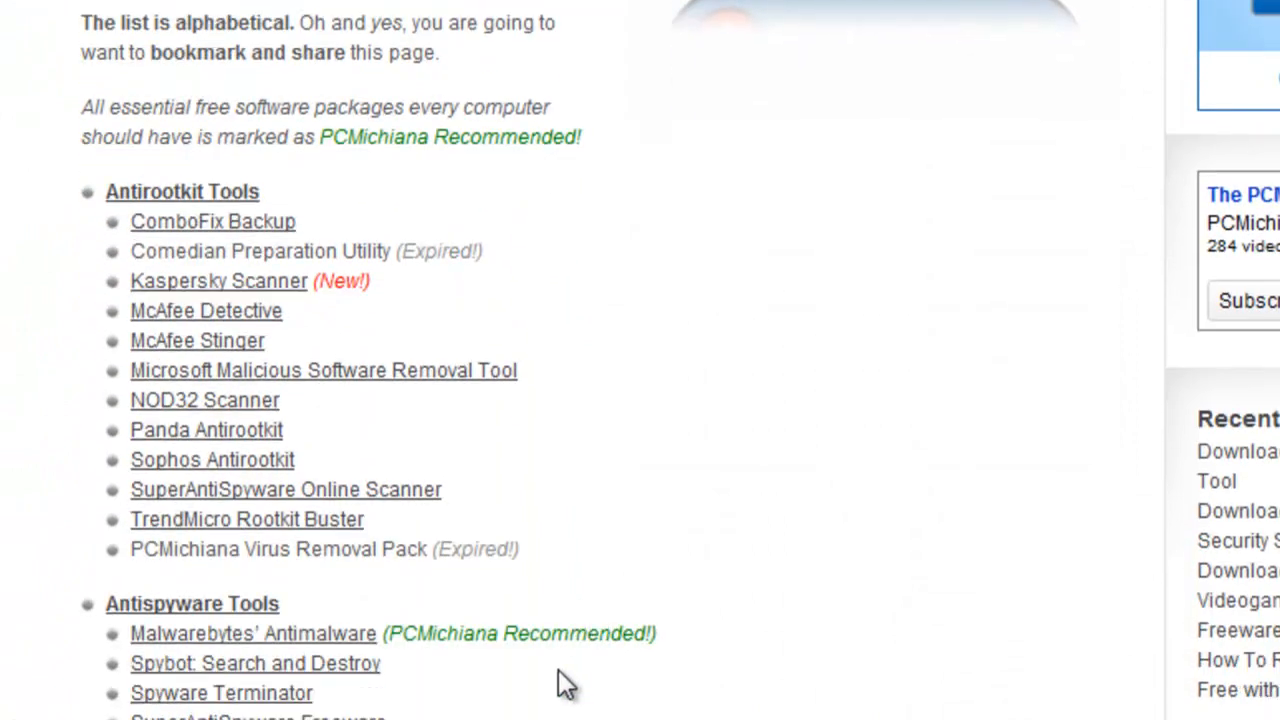
scroll("down", 3)
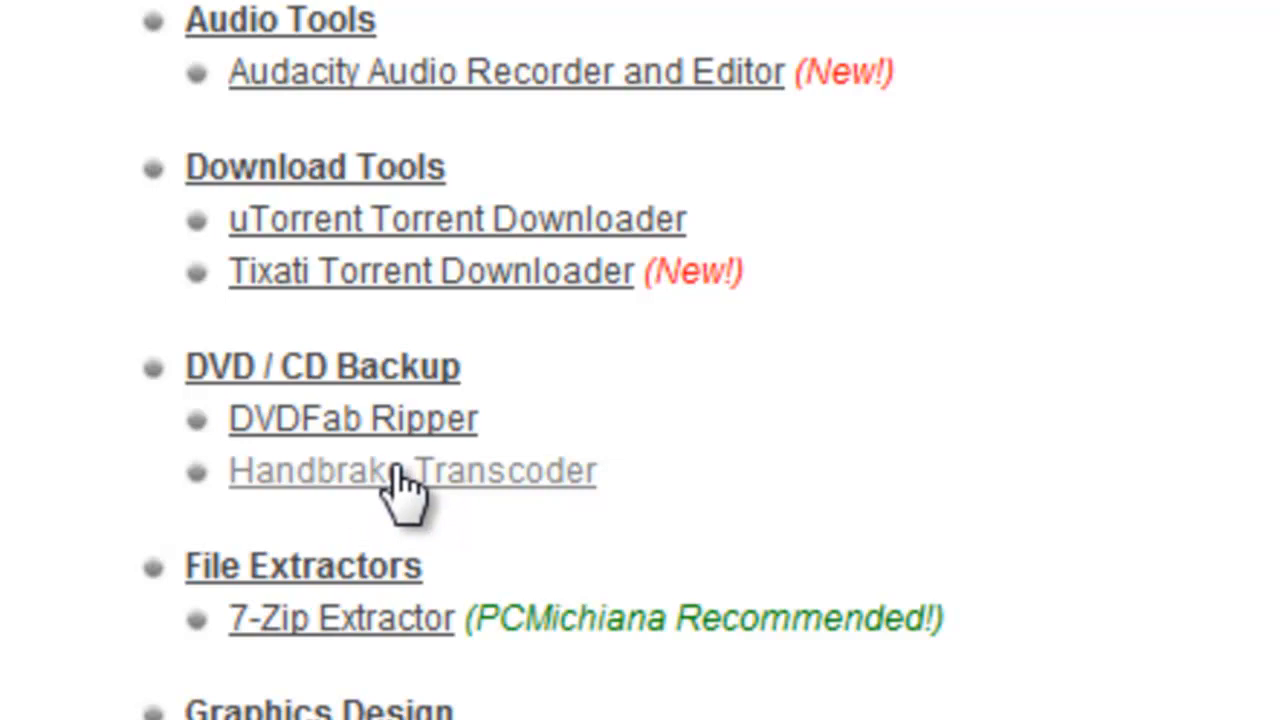
mouse_move(1250, 340)
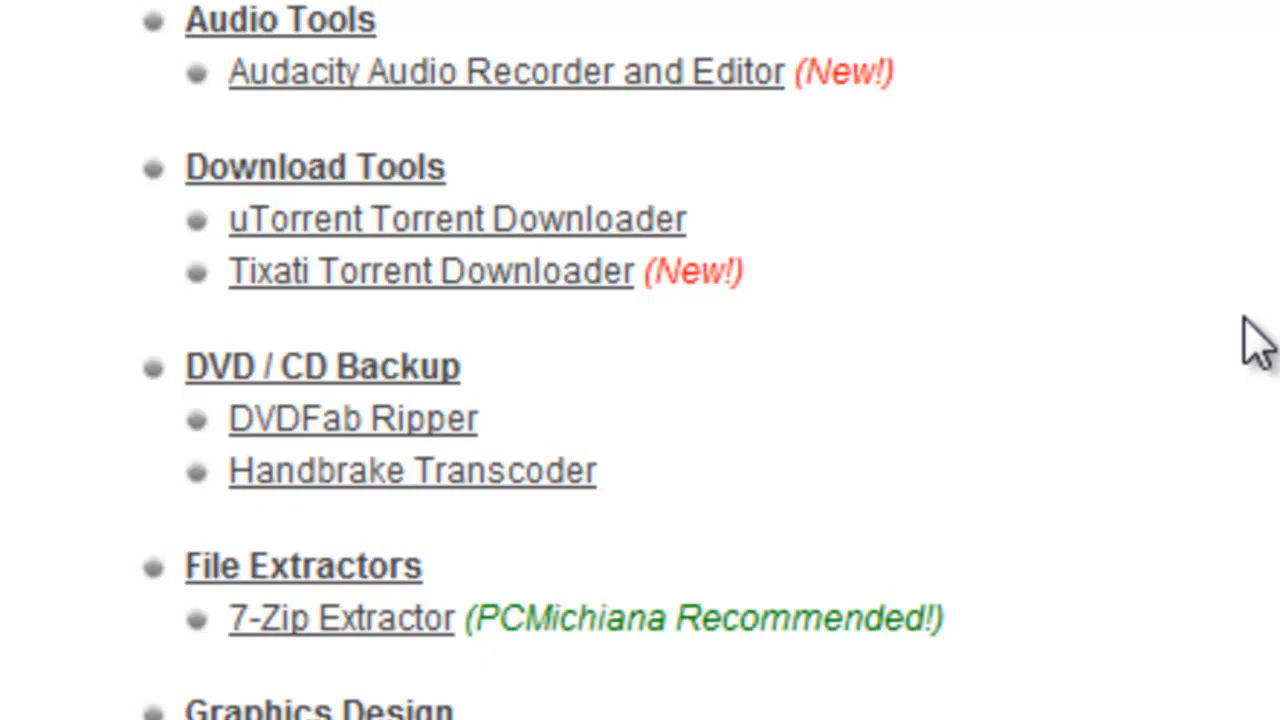
scroll("down", 3)
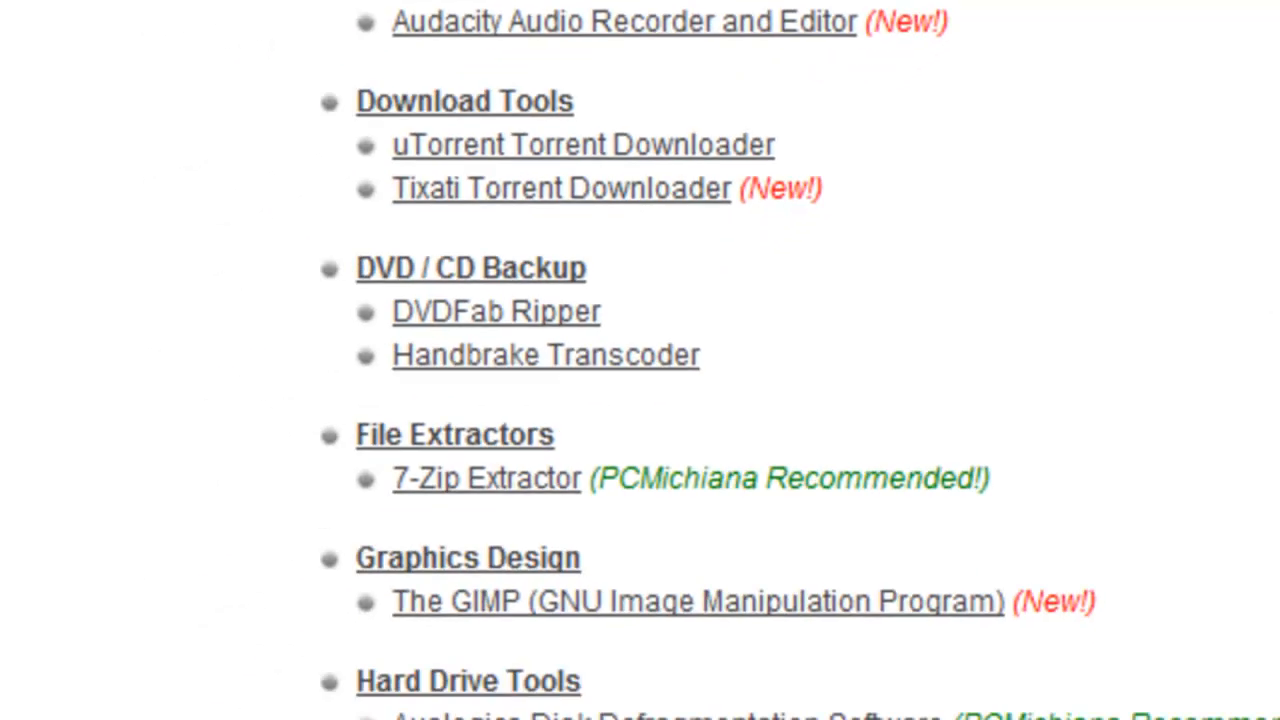
Step: Launch HandBrake from the Start menu search by entering 'handbrake'
left_click(44, 684)
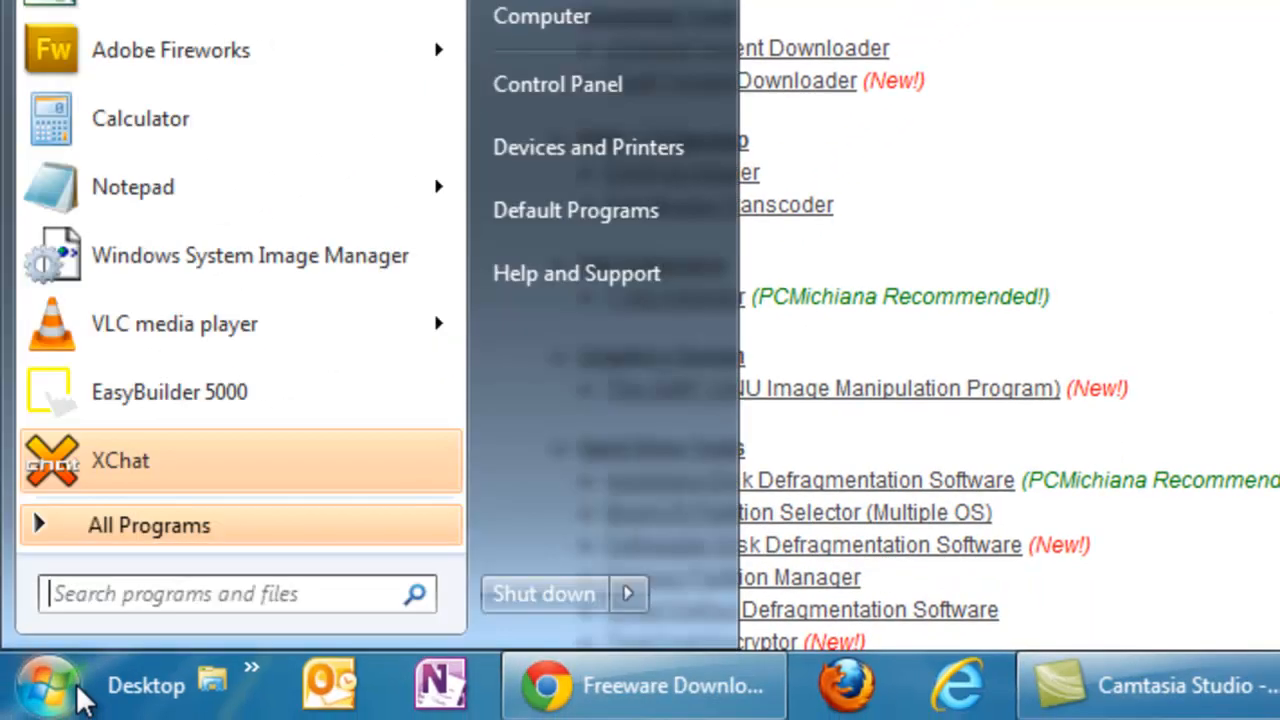
type("handbrake")
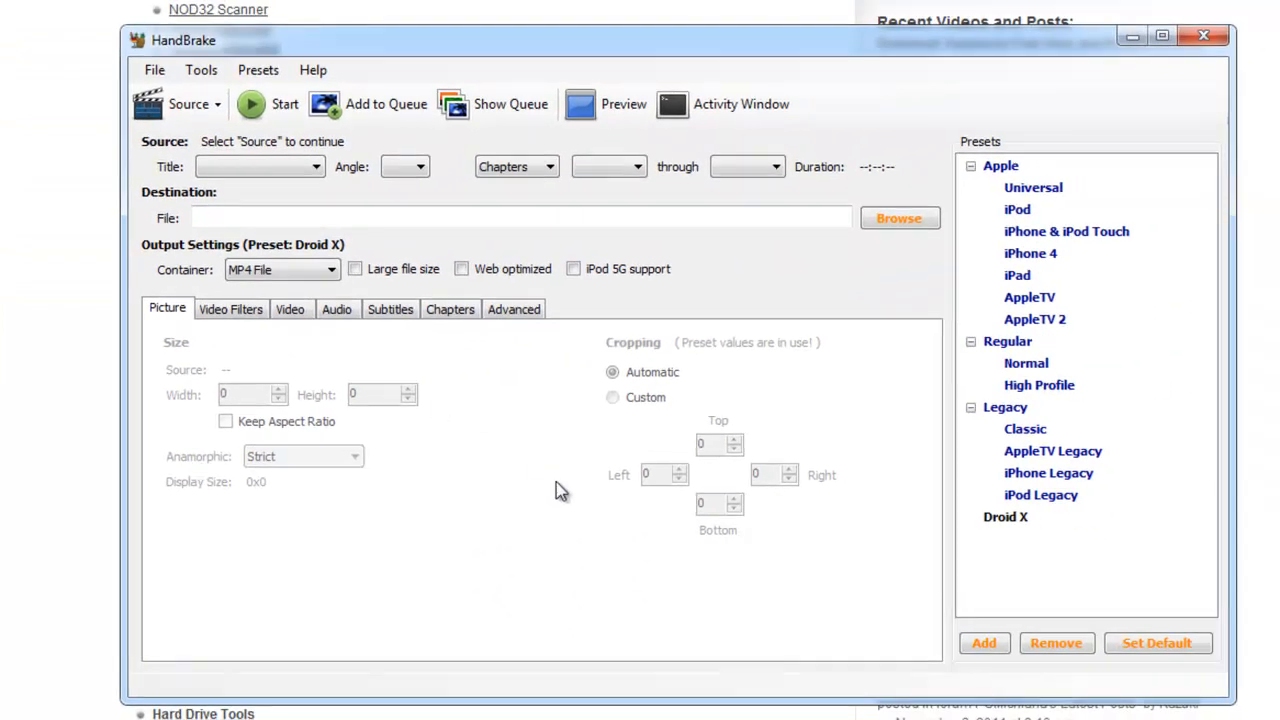
mouse_move(618, 536)
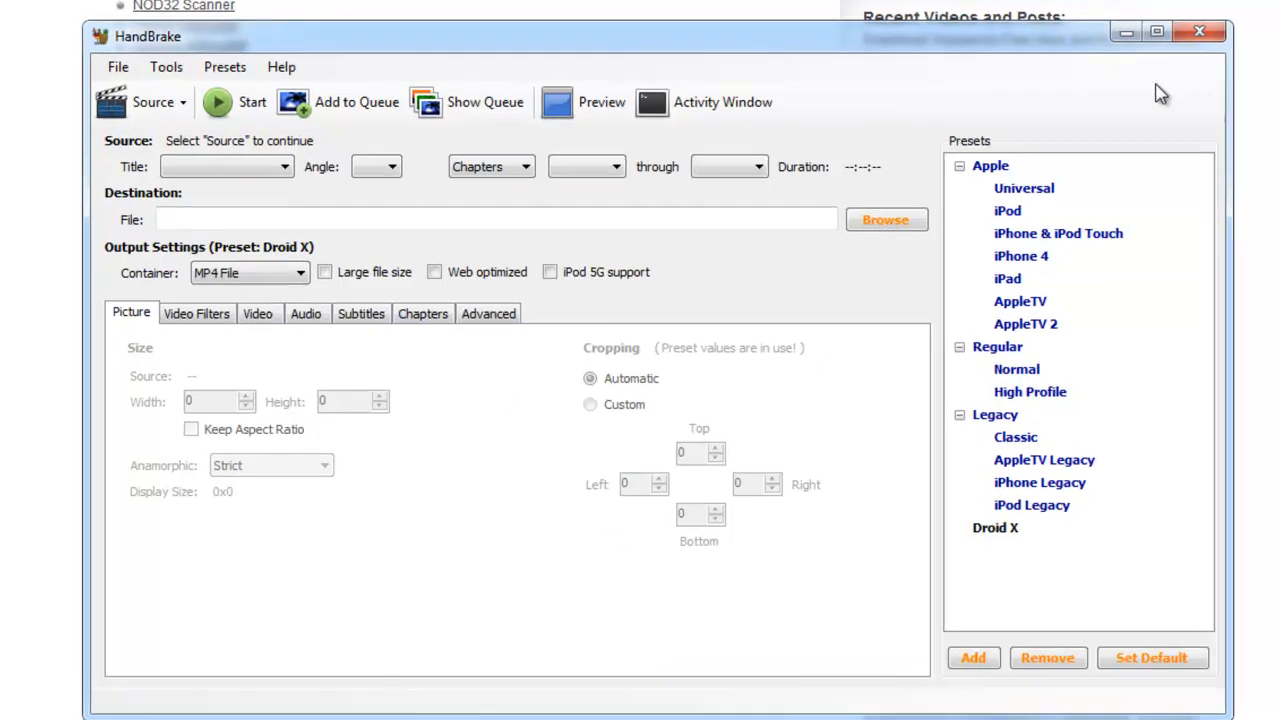
Step: Try the iPod, iPhone & iPod Touch, iPhone 4 and AppleTV presets, then browse down the preset list
left_click(1008, 210)
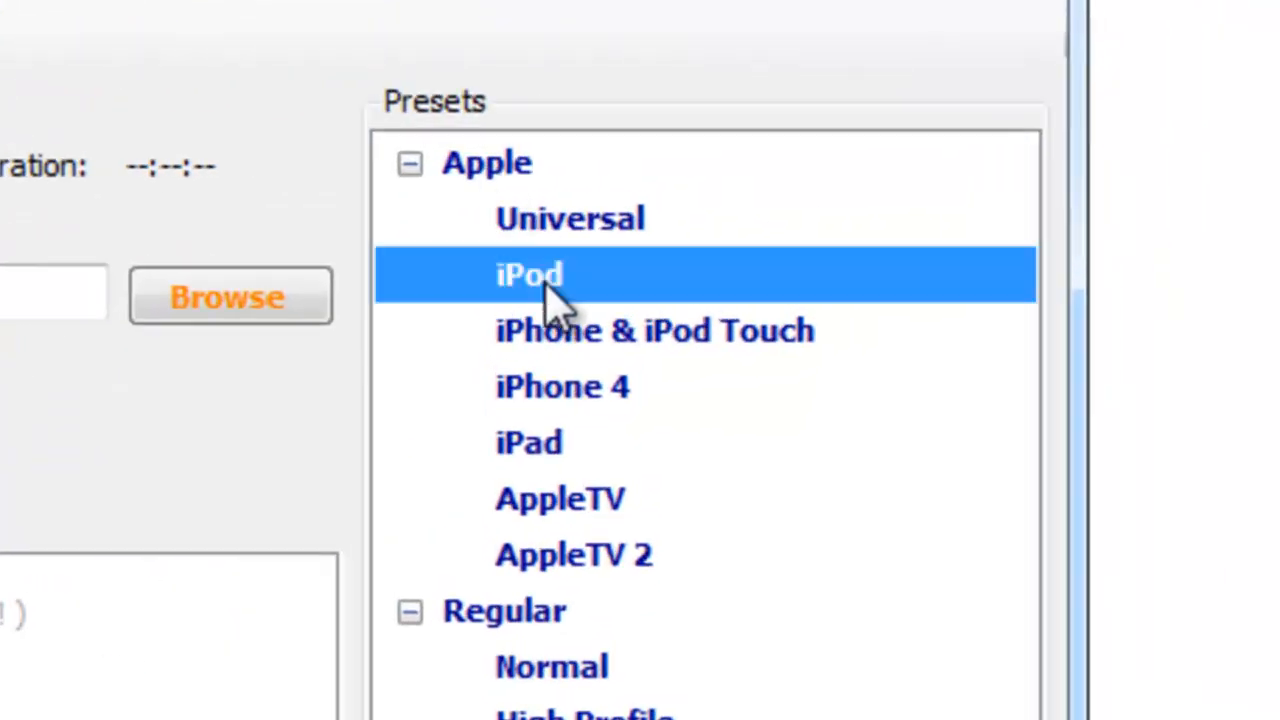
left_click(656, 330)
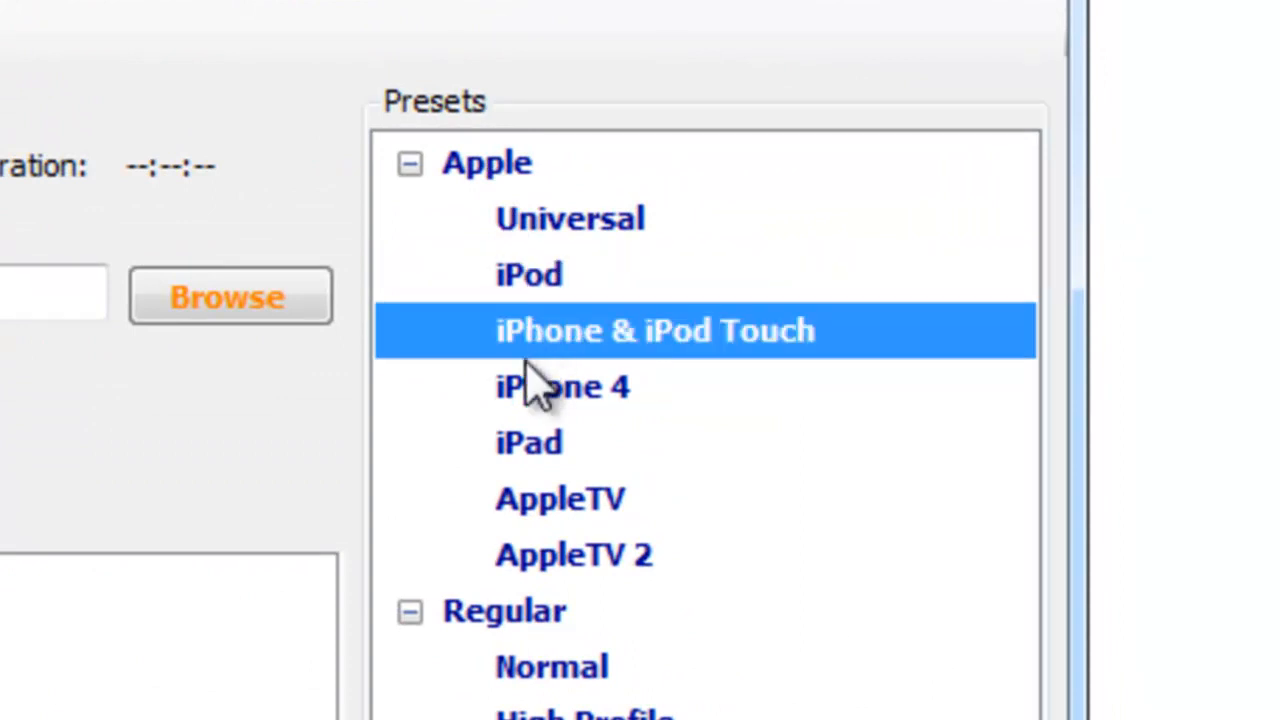
left_click(562, 388)
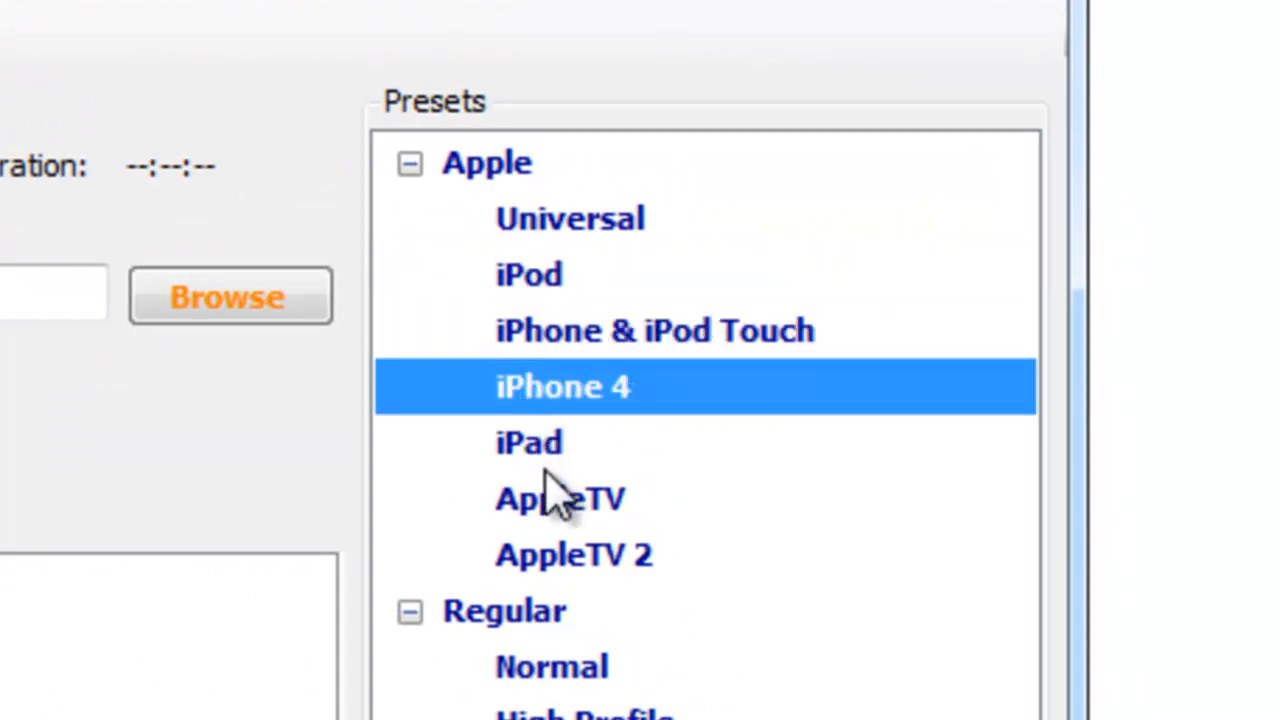
left_click(560, 498)
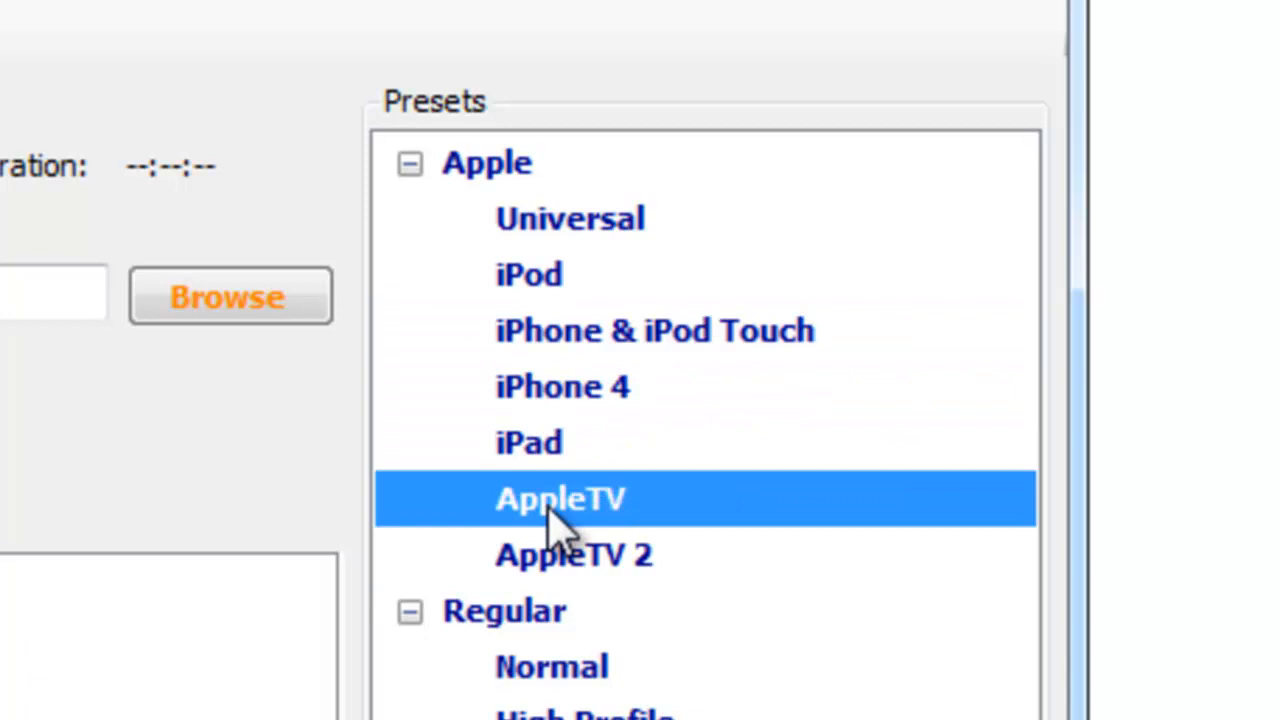
scroll("down", 3)
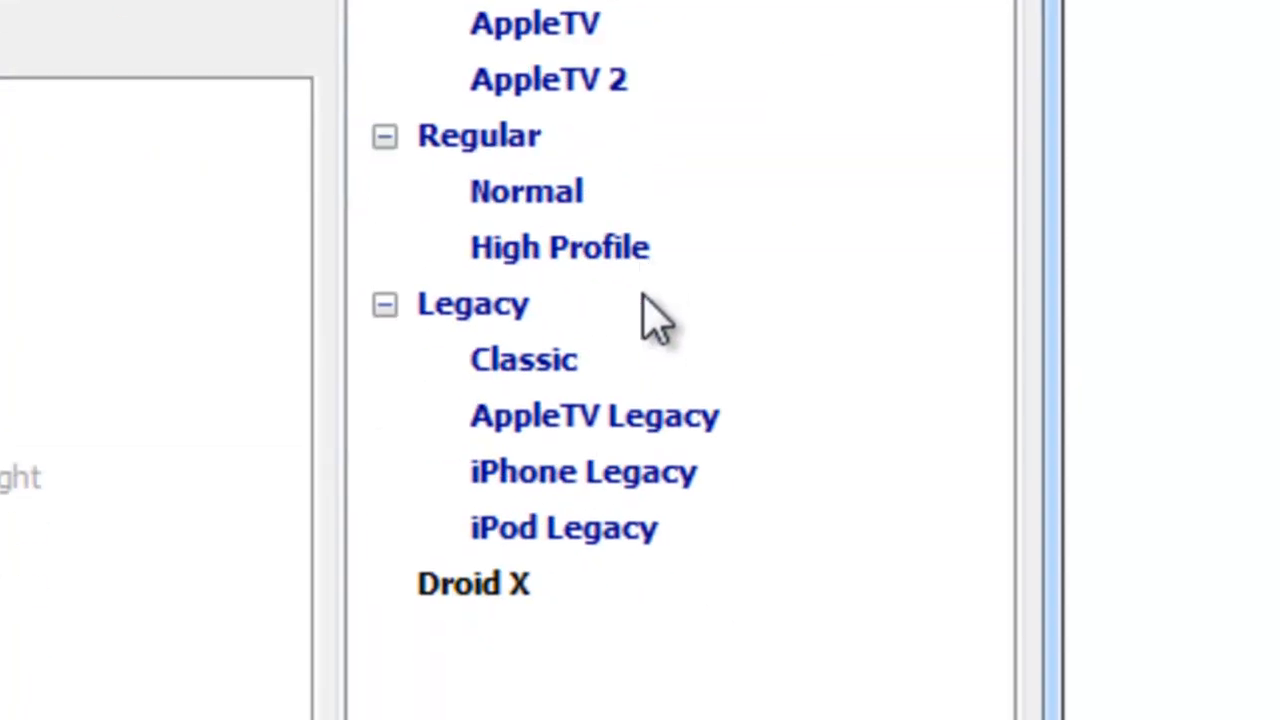
scroll("down", 3)
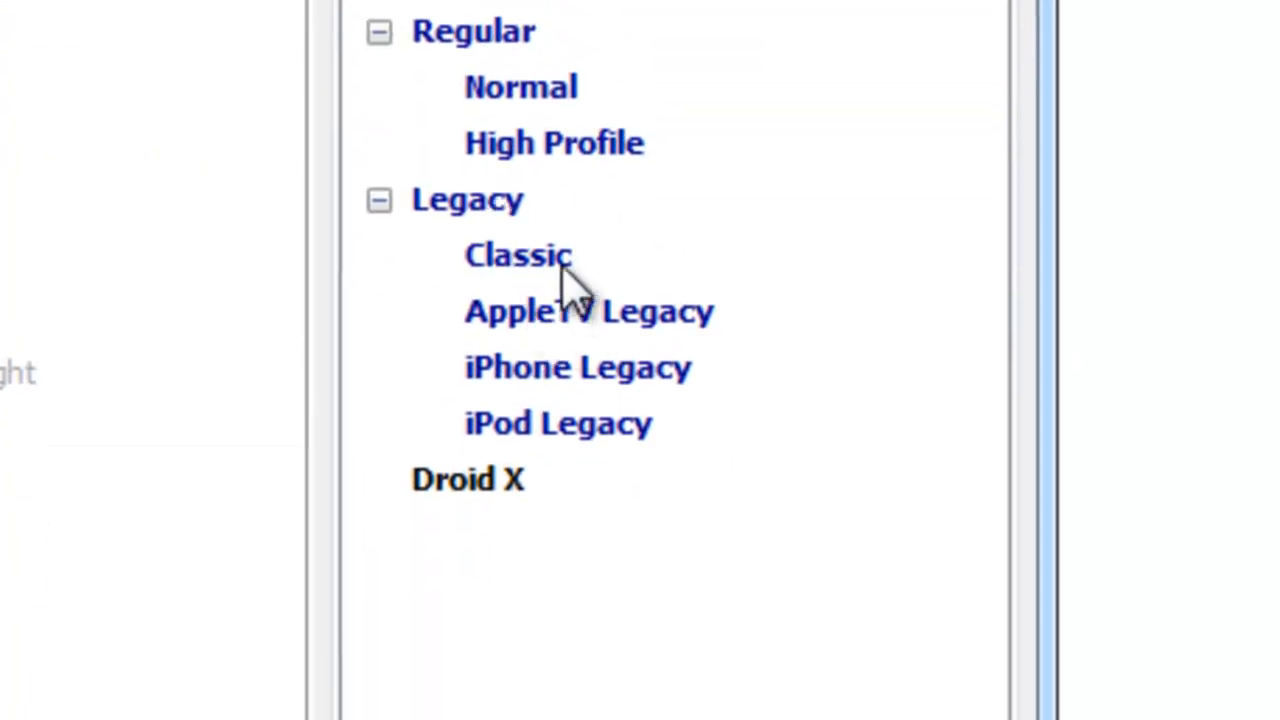
mouse_move(590, 410)
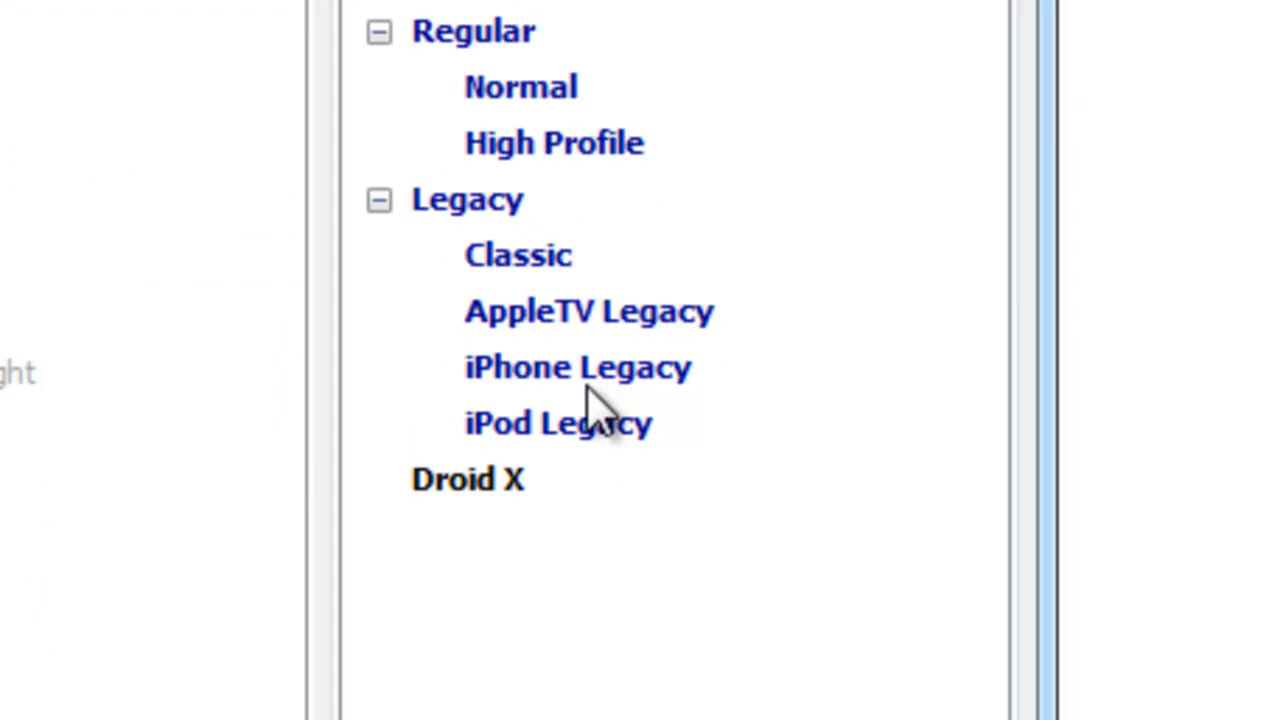
mouse_move(344, 456)
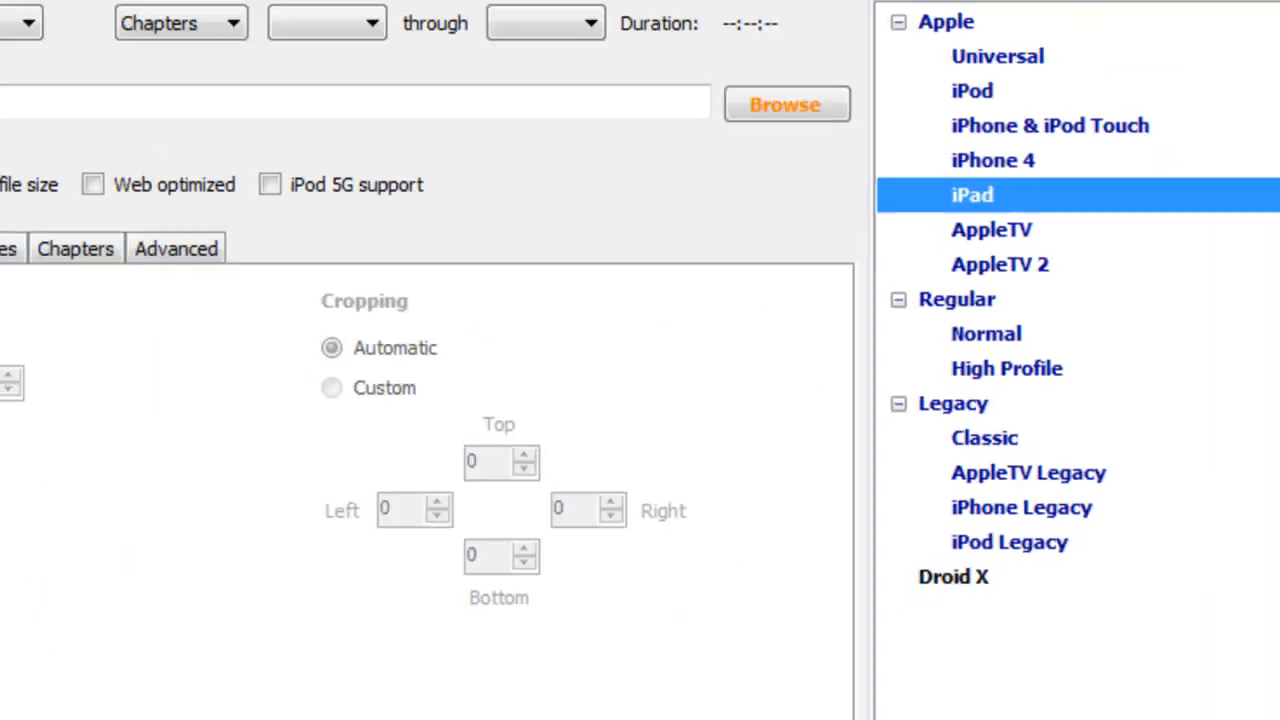
Step: Choose a single video file as source, browsing into a folder in the Videos library
left_click(132, 108)
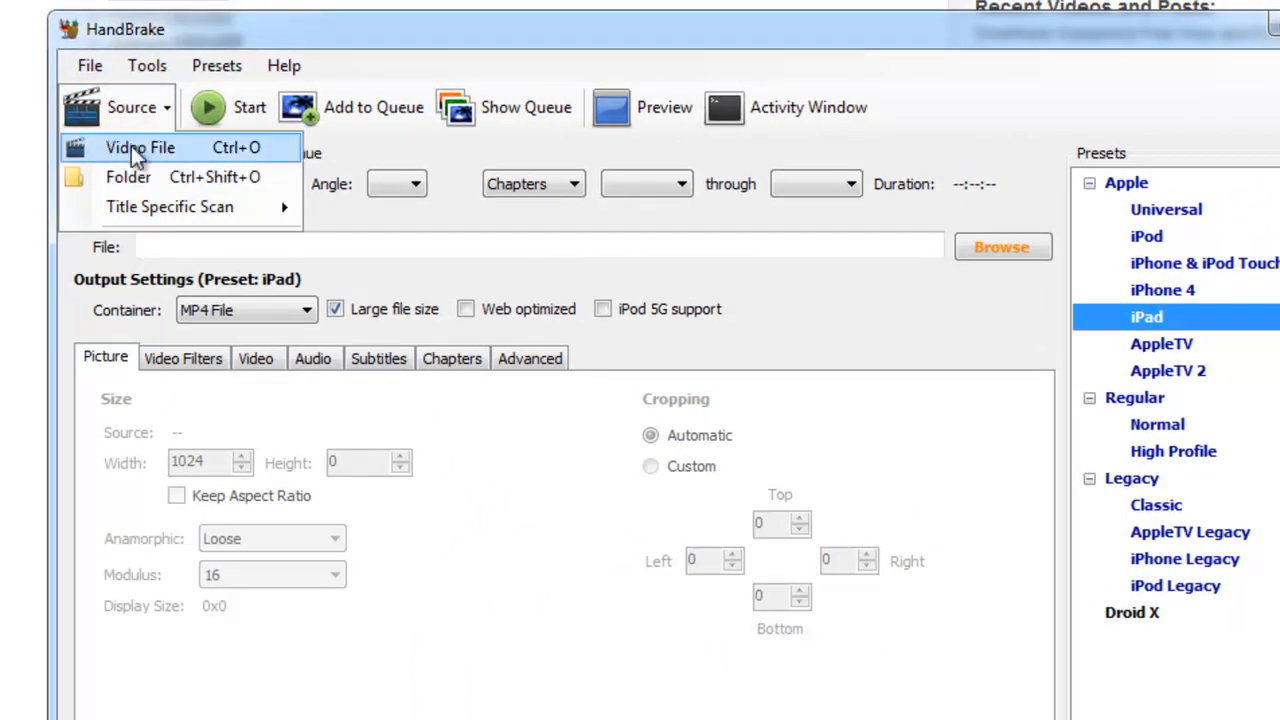
left_click(140, 148)
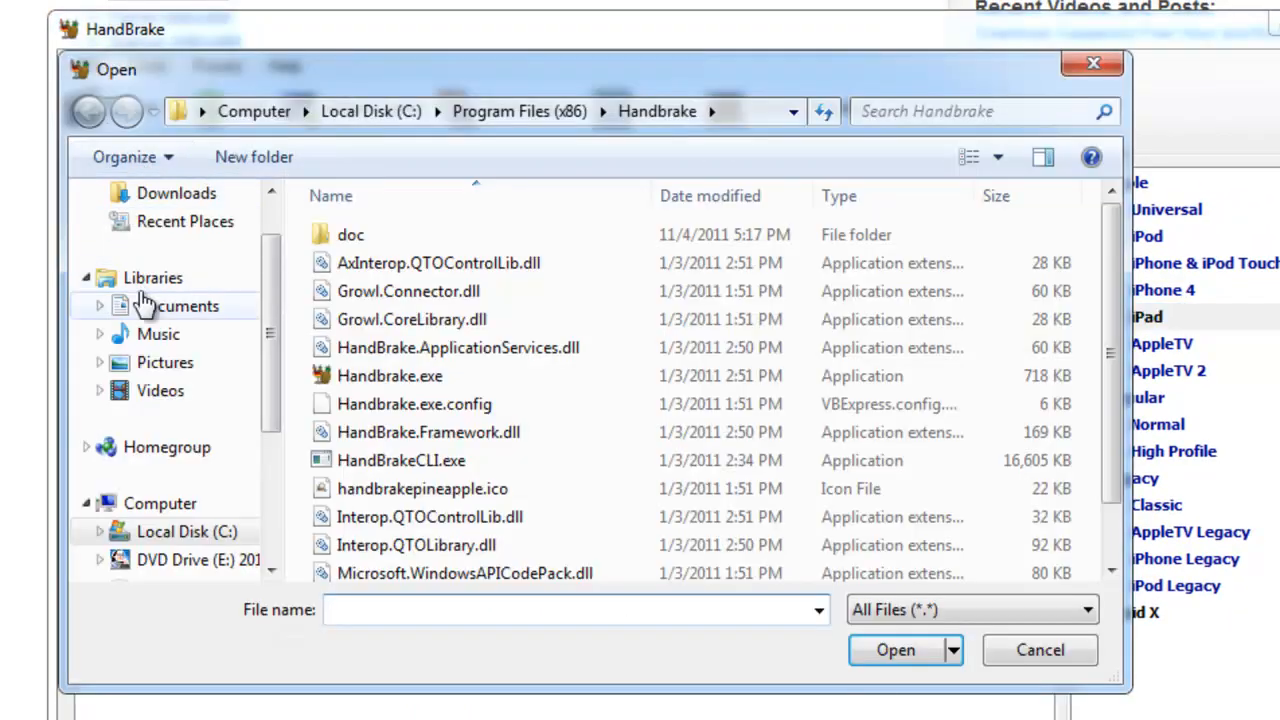
left_click(160, 390)
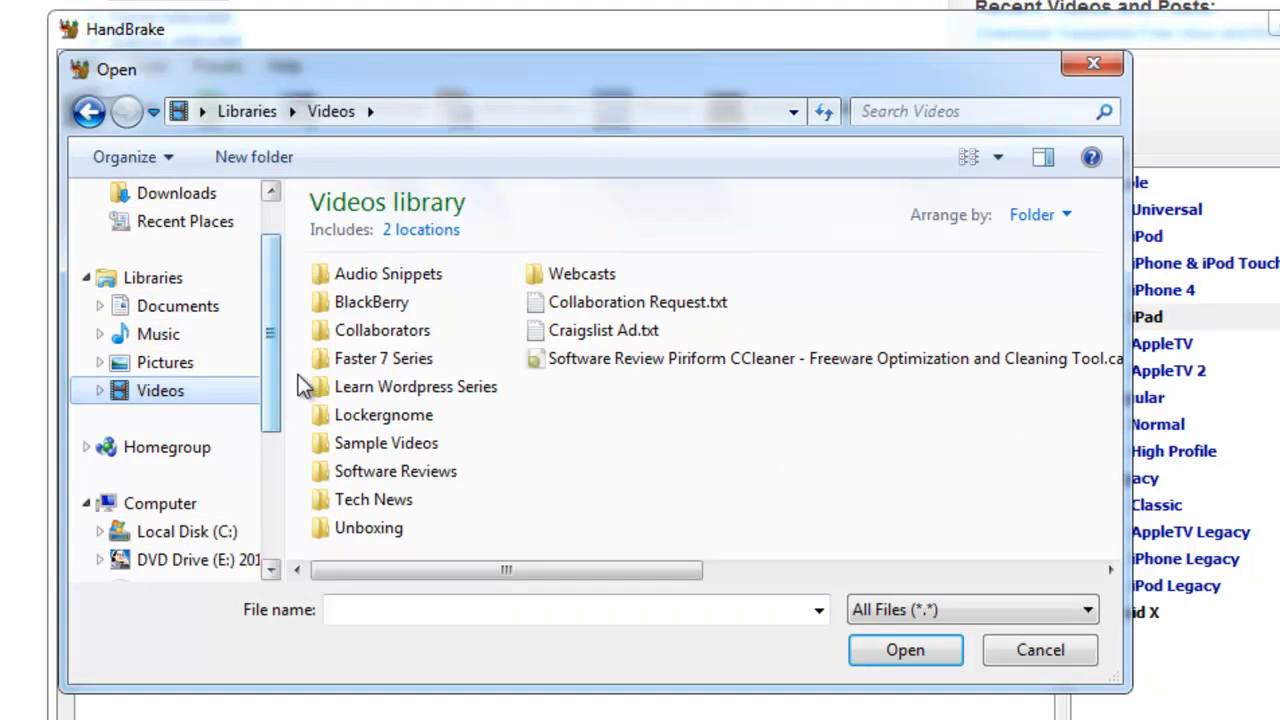
double_click(416, 386)
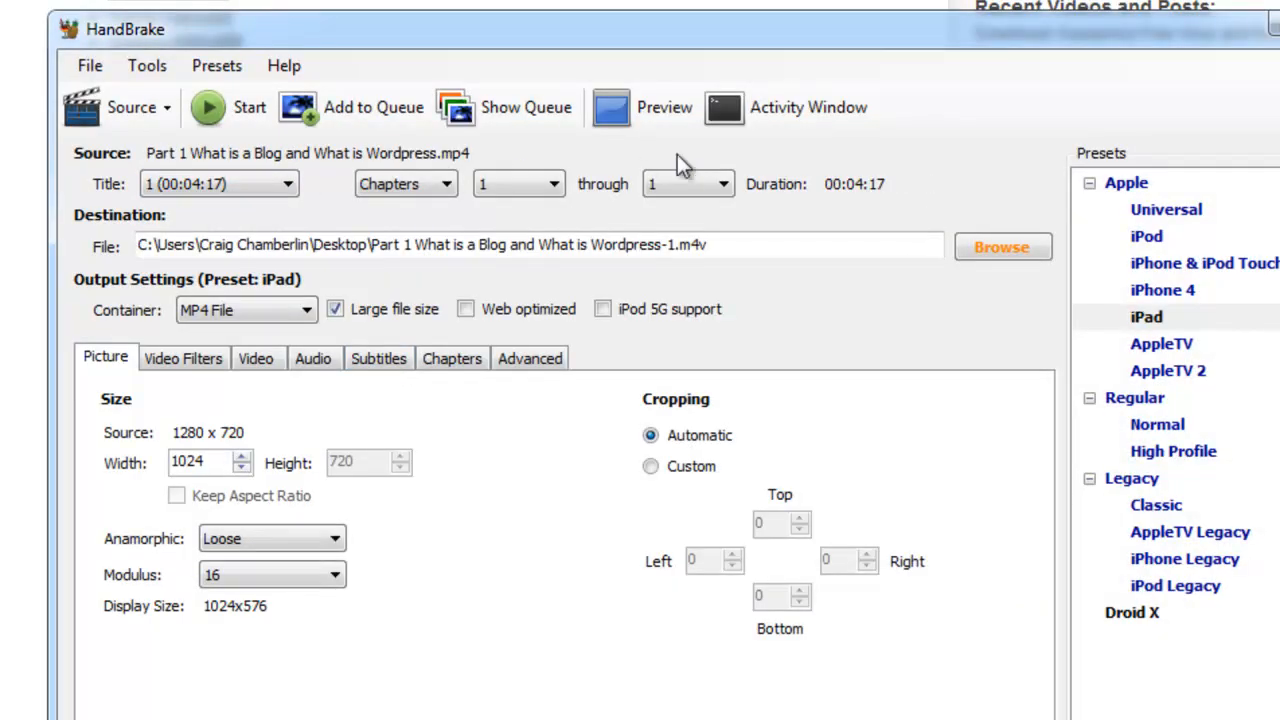
mouse_move(428, 288)
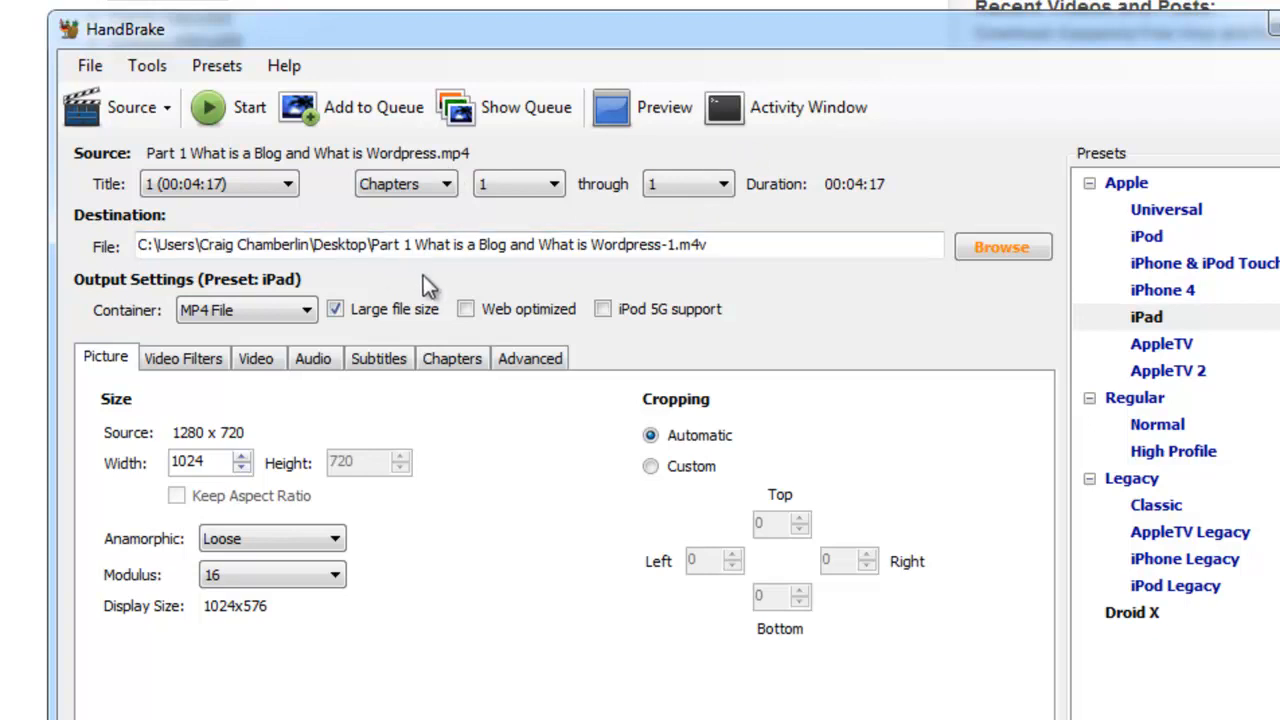
mouse_move(138, 300)
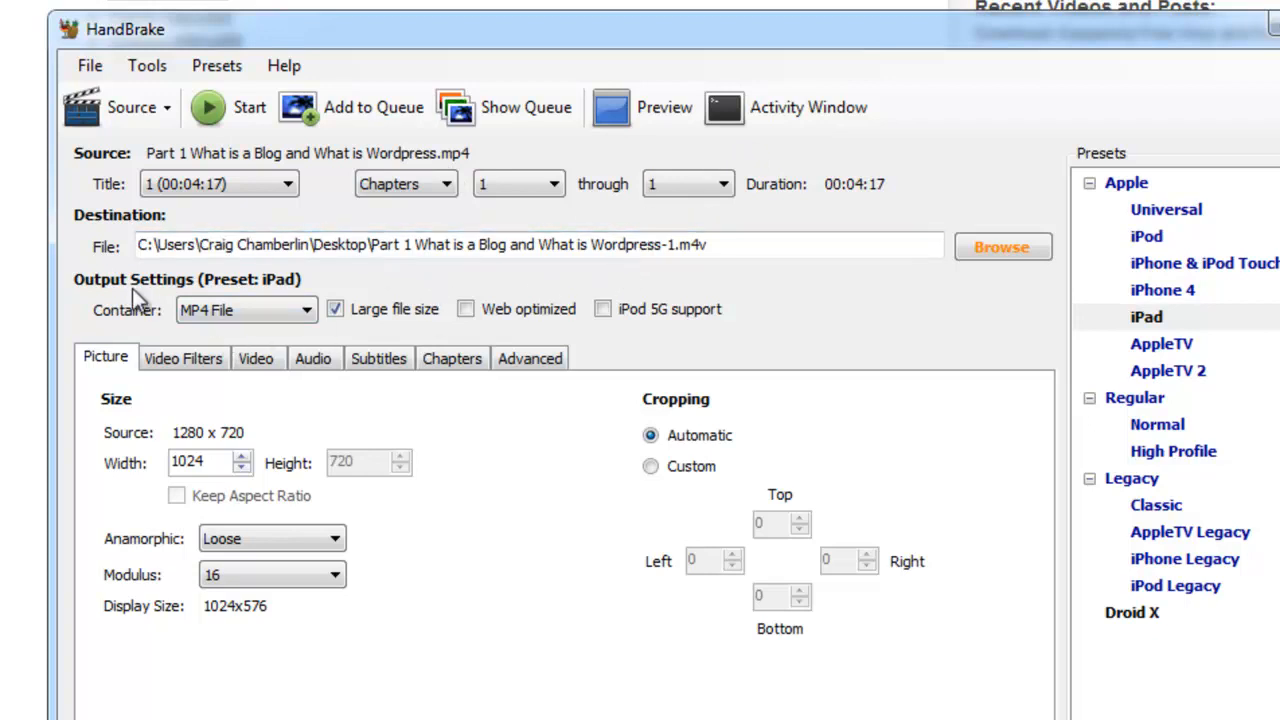
mouse_move(290, 290)
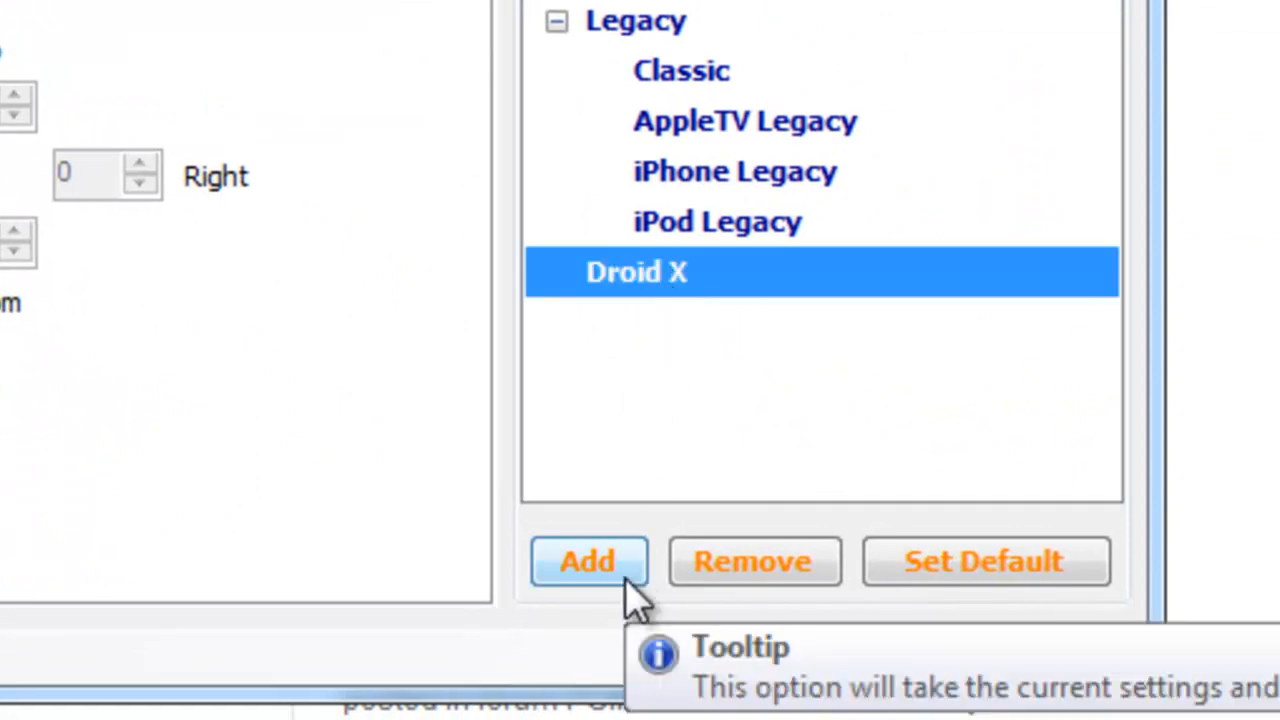
Step: Add a custom preset named 'Droid X 2', then reapply the Droid X preset
left_click(588, 560)
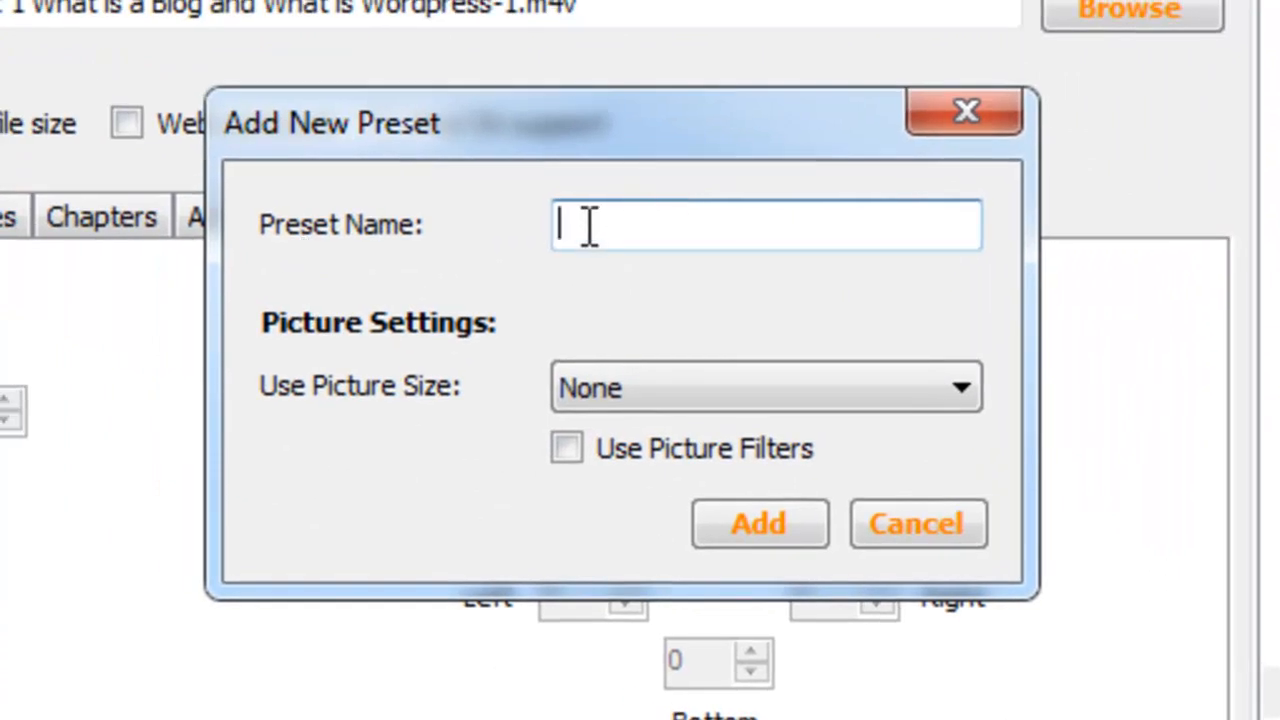
type("Droid X 2")
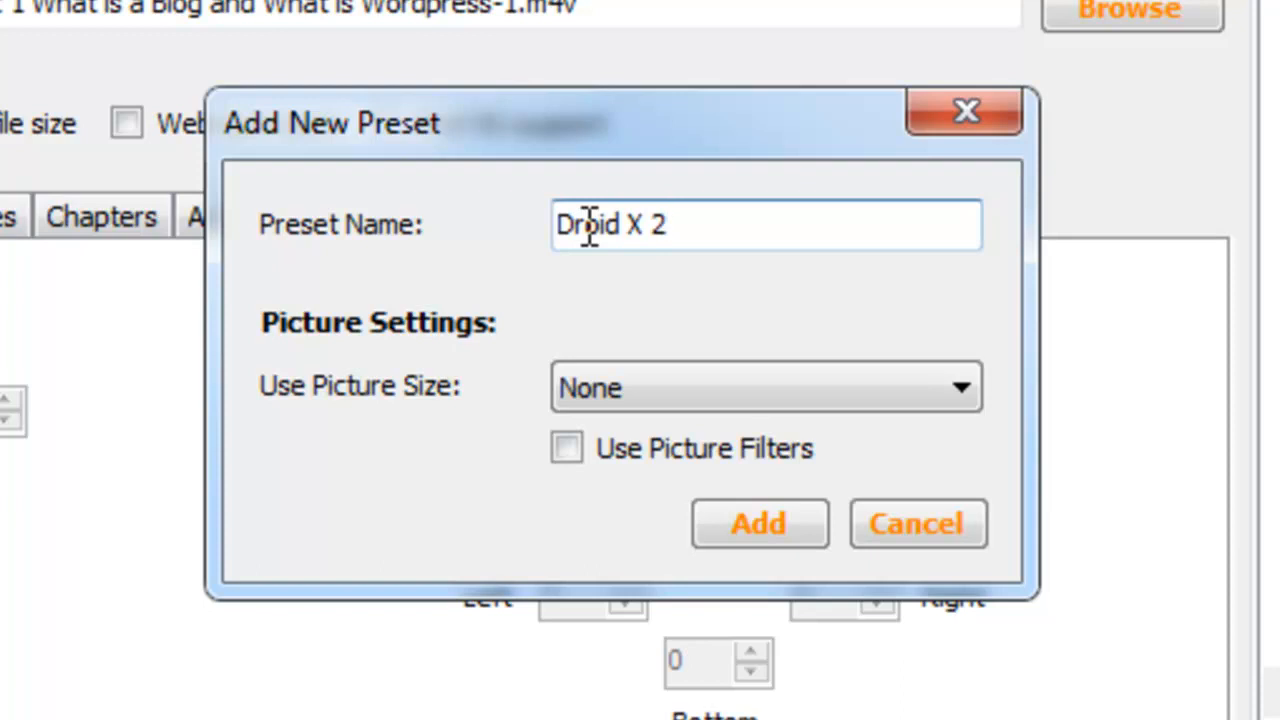
left_click(758, 524)
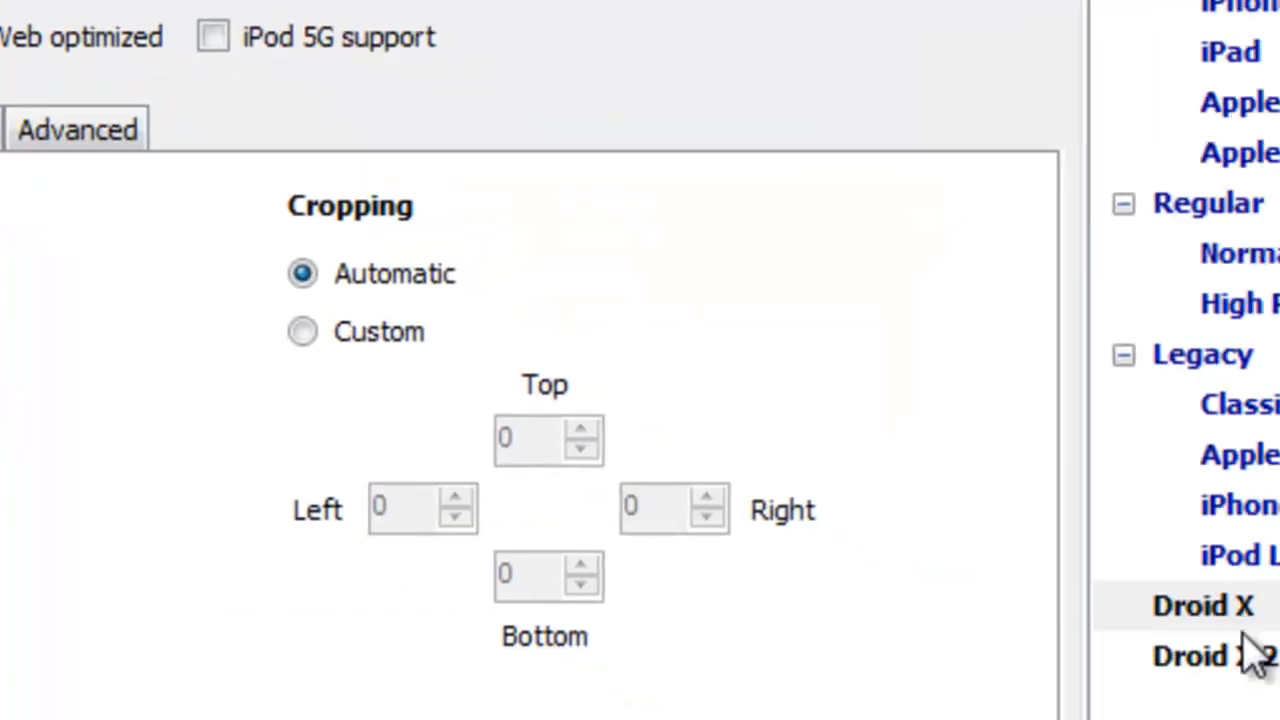
left_click(1204, 604)
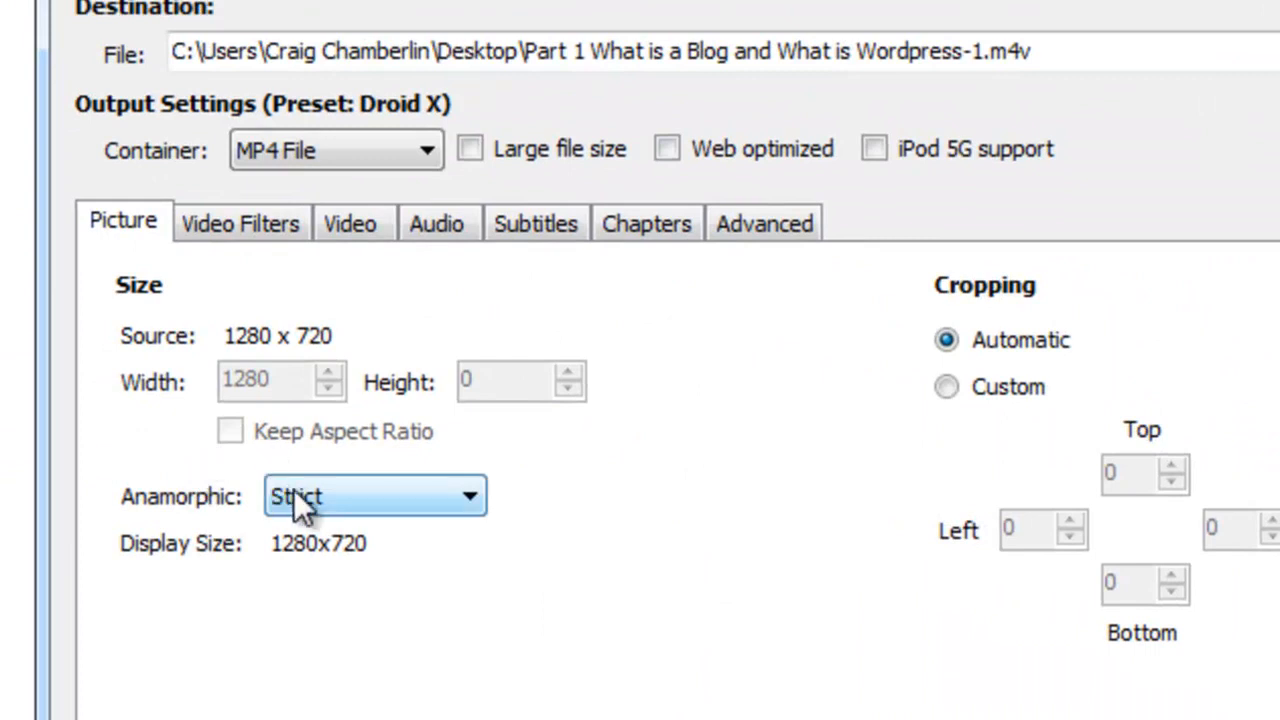
Step: Set Anamorphic to None on the Picture settings
left_click(376, 496)
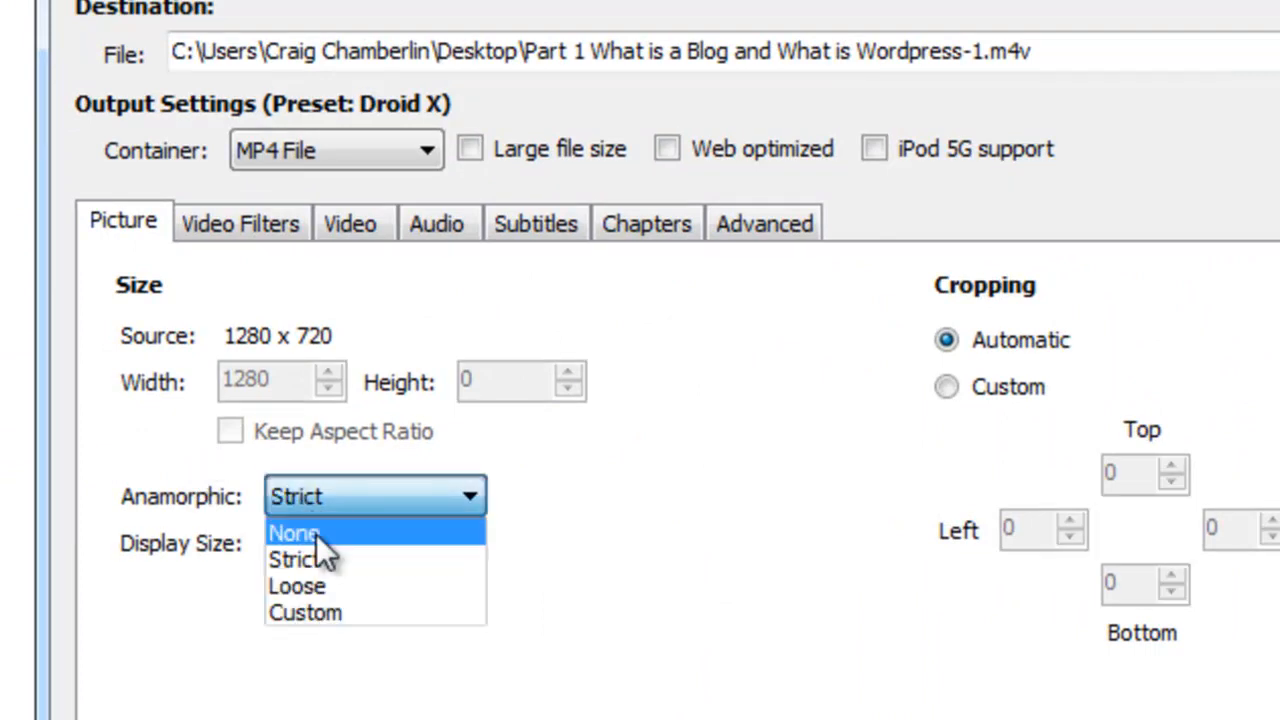
left_click(294, 532)
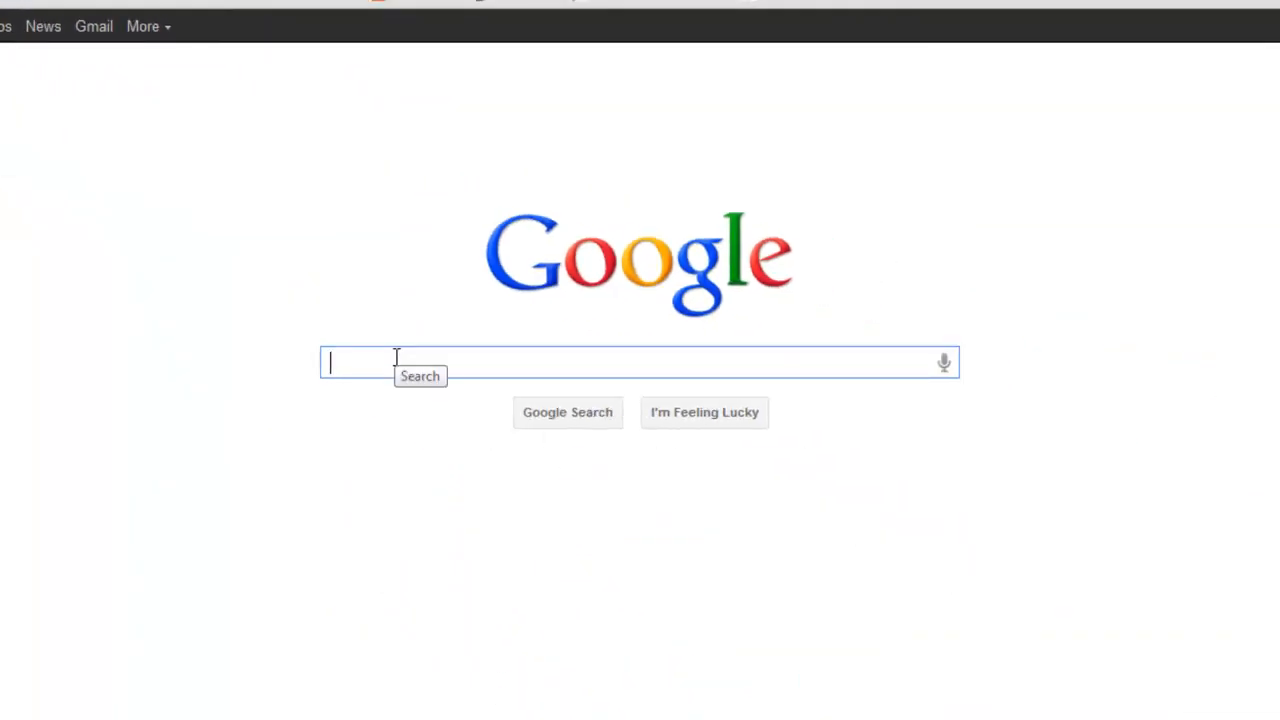
Step: Search Google for 'droid x resolution' and select the 480 figure from the 480×854 result
type("droid x resolution")
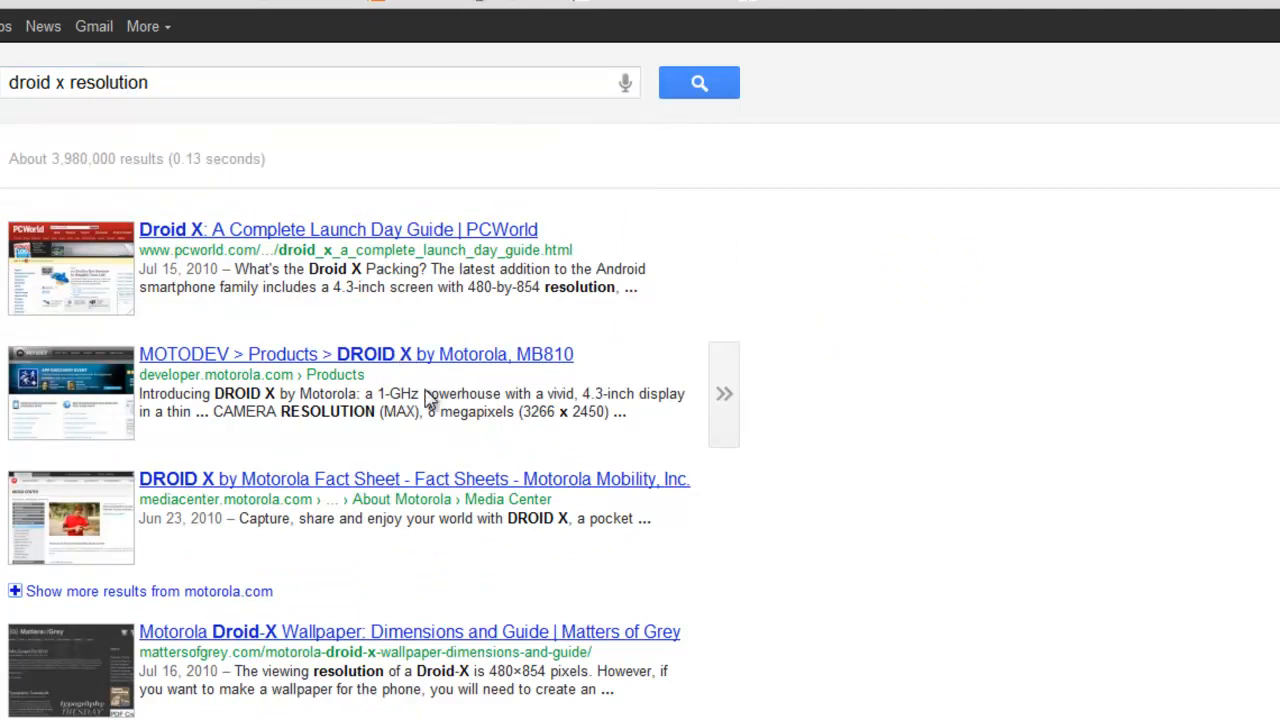
scroll("down", 3)
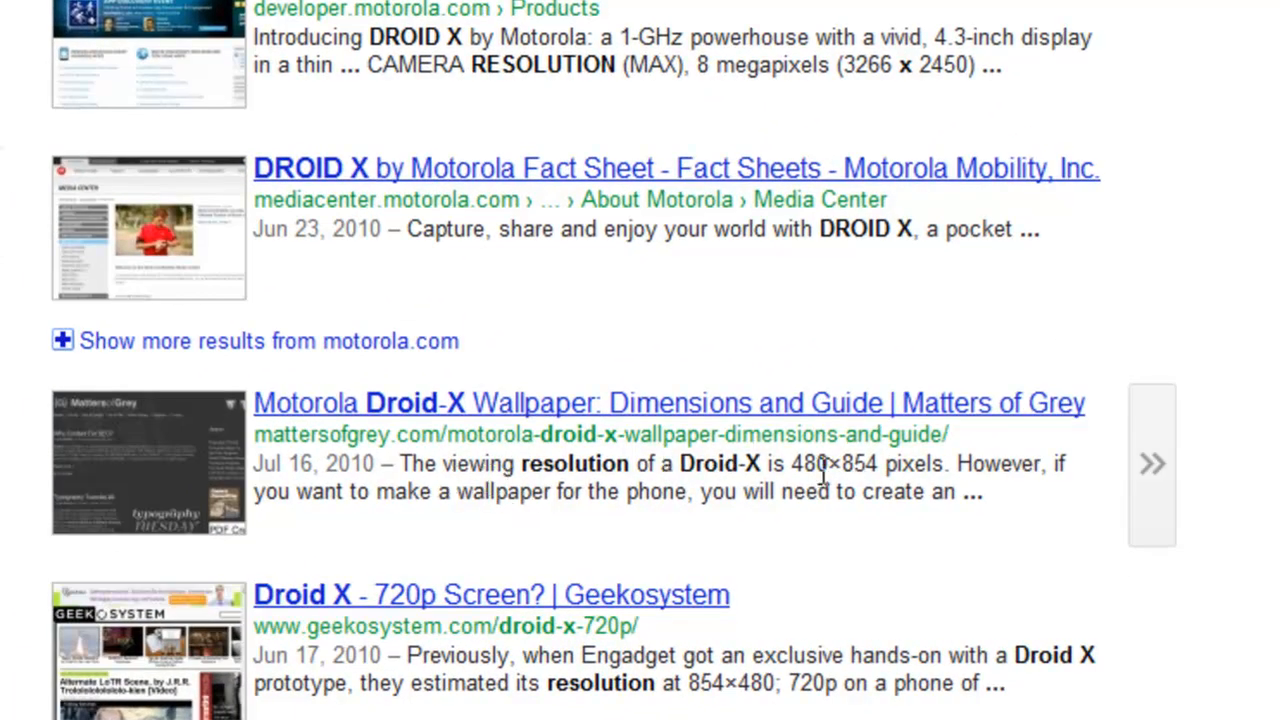
double_click(832, 464)
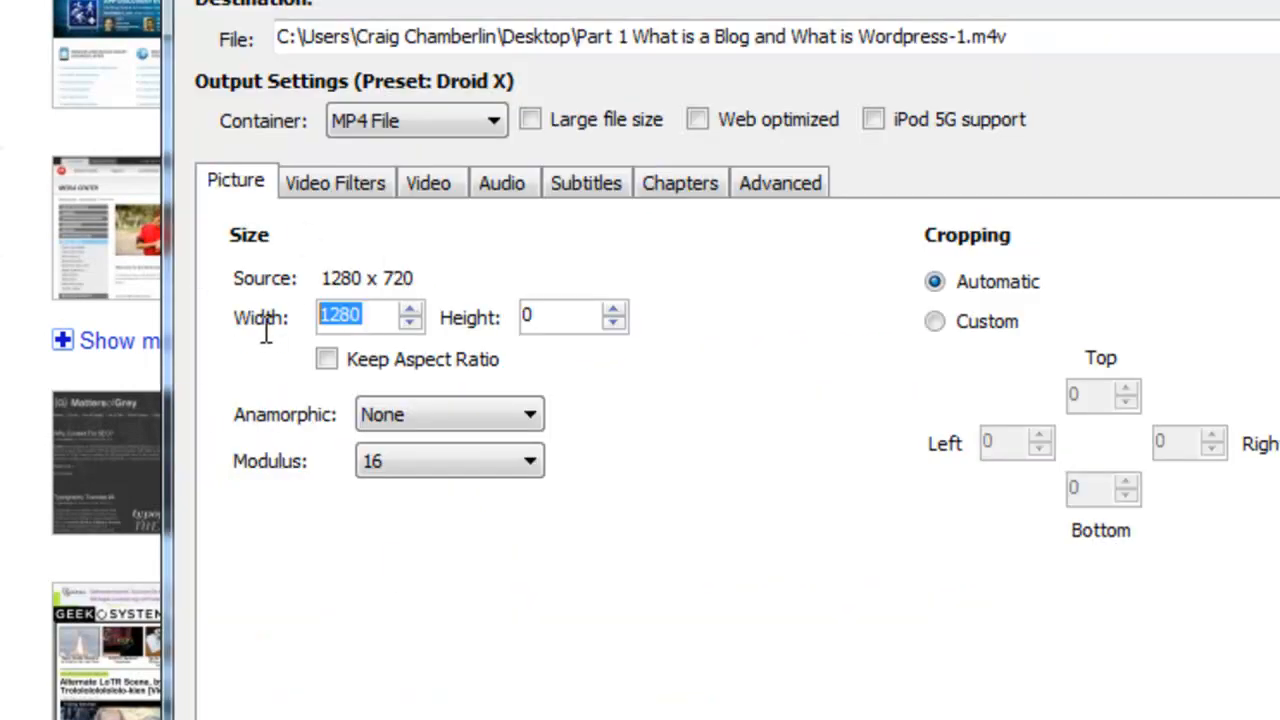
Step: Enter width 480 with Keep Aspect Ratio on, yielding height 272
type("480")
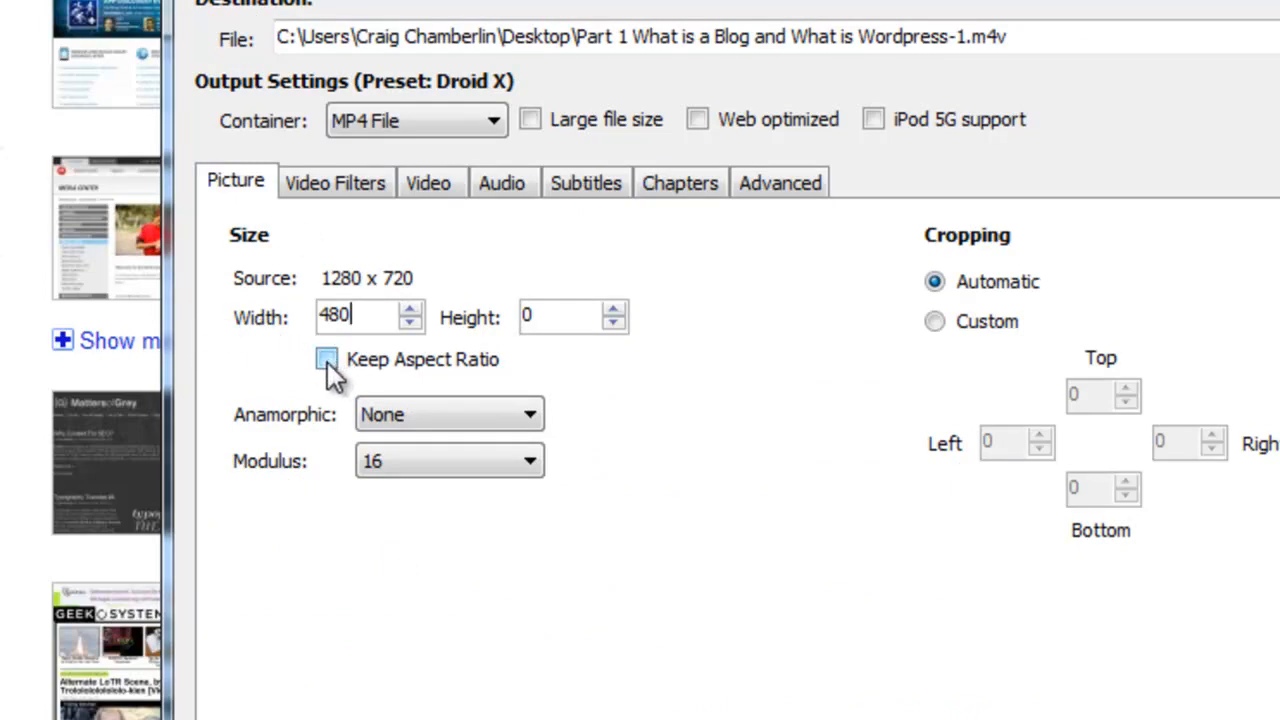
left_click(326, 360)
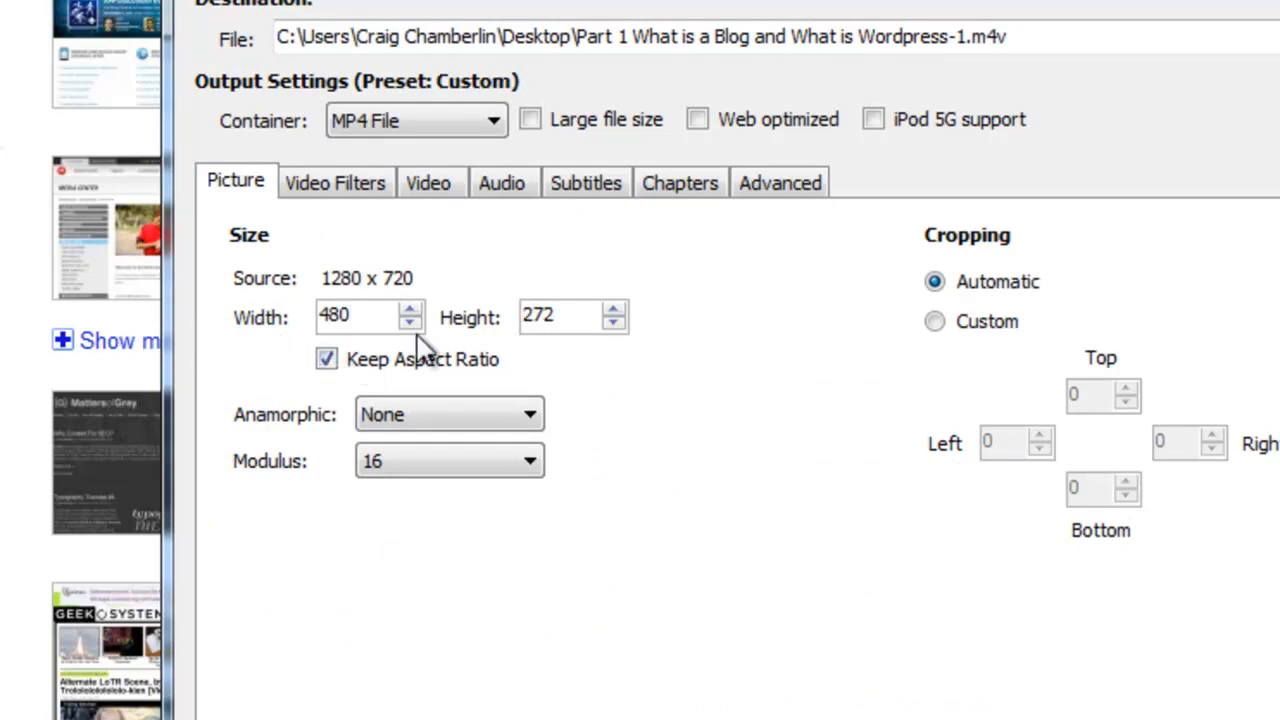
left_click(570, 316)
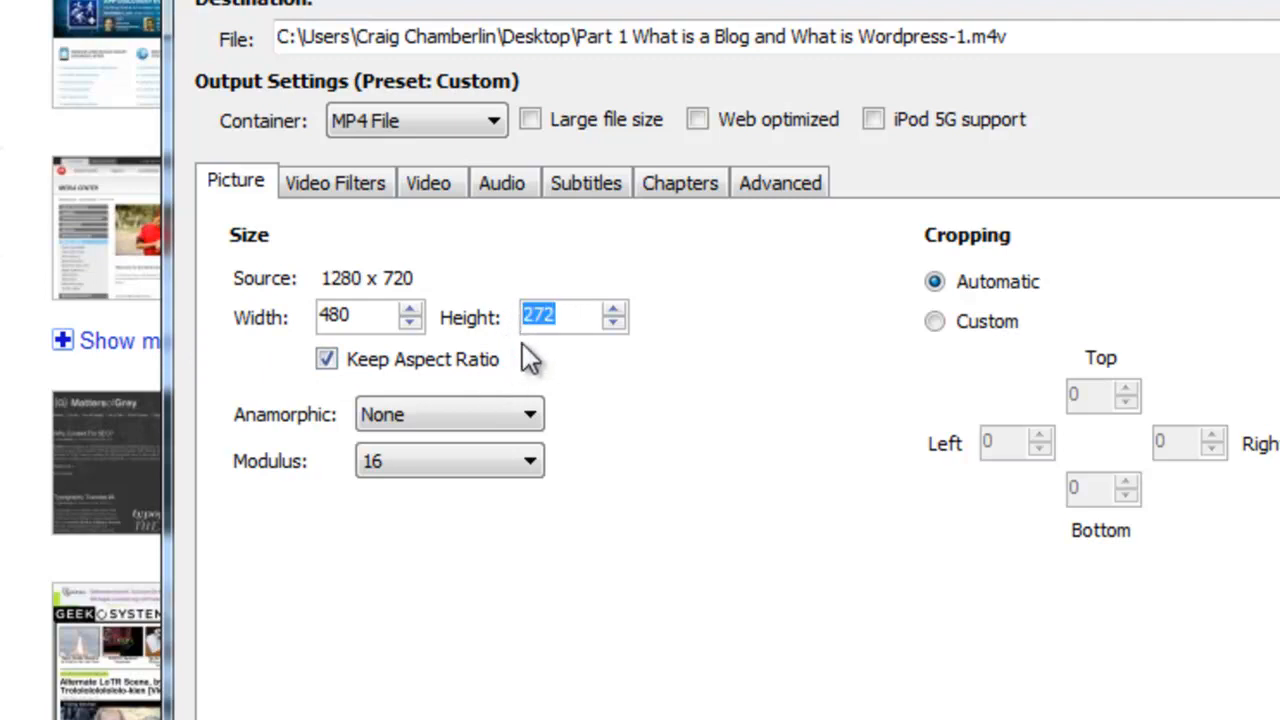
mouse_move(410, 390)
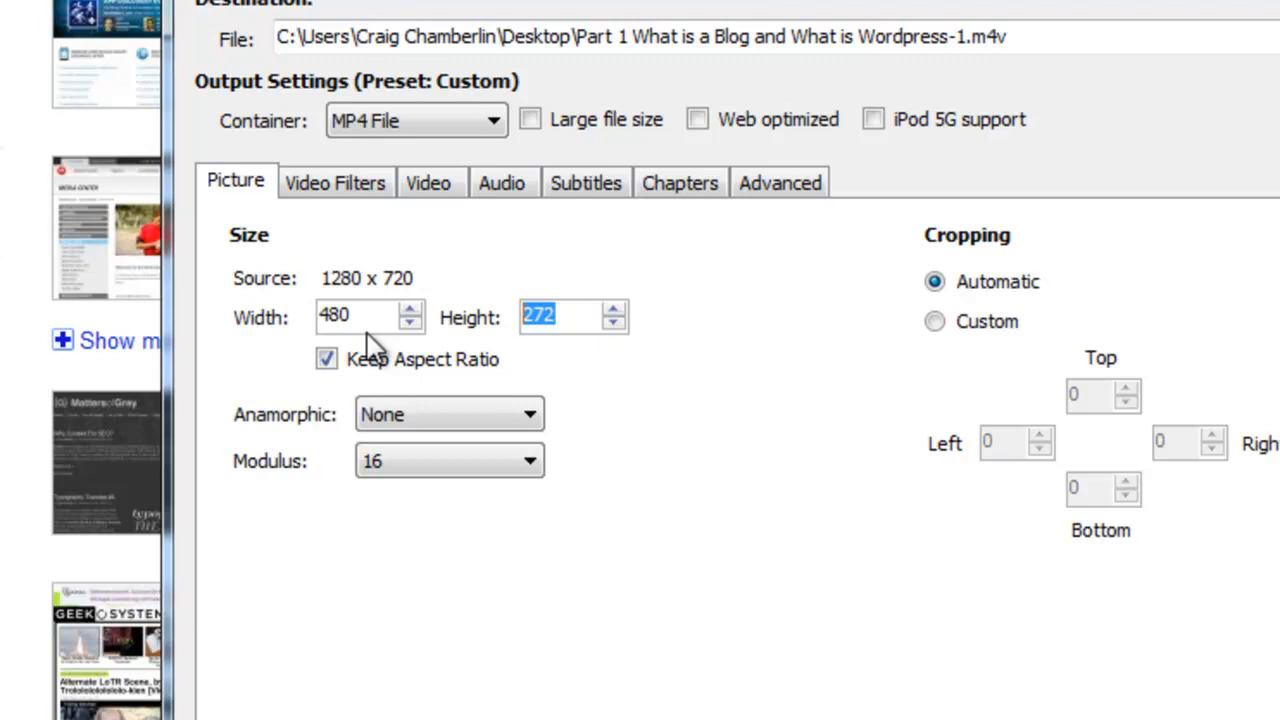
mouse_move(636, 330)
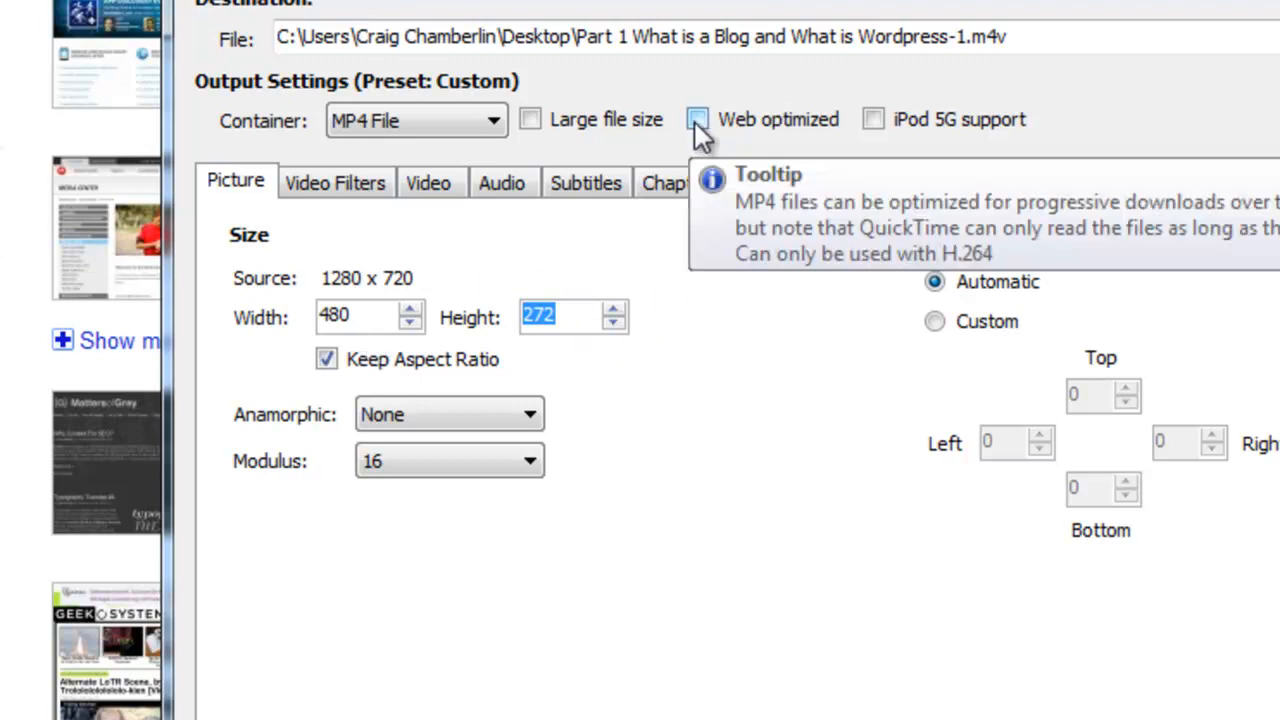
Step: Enable Web optimized for the MP4 output
left_click(696, 120)
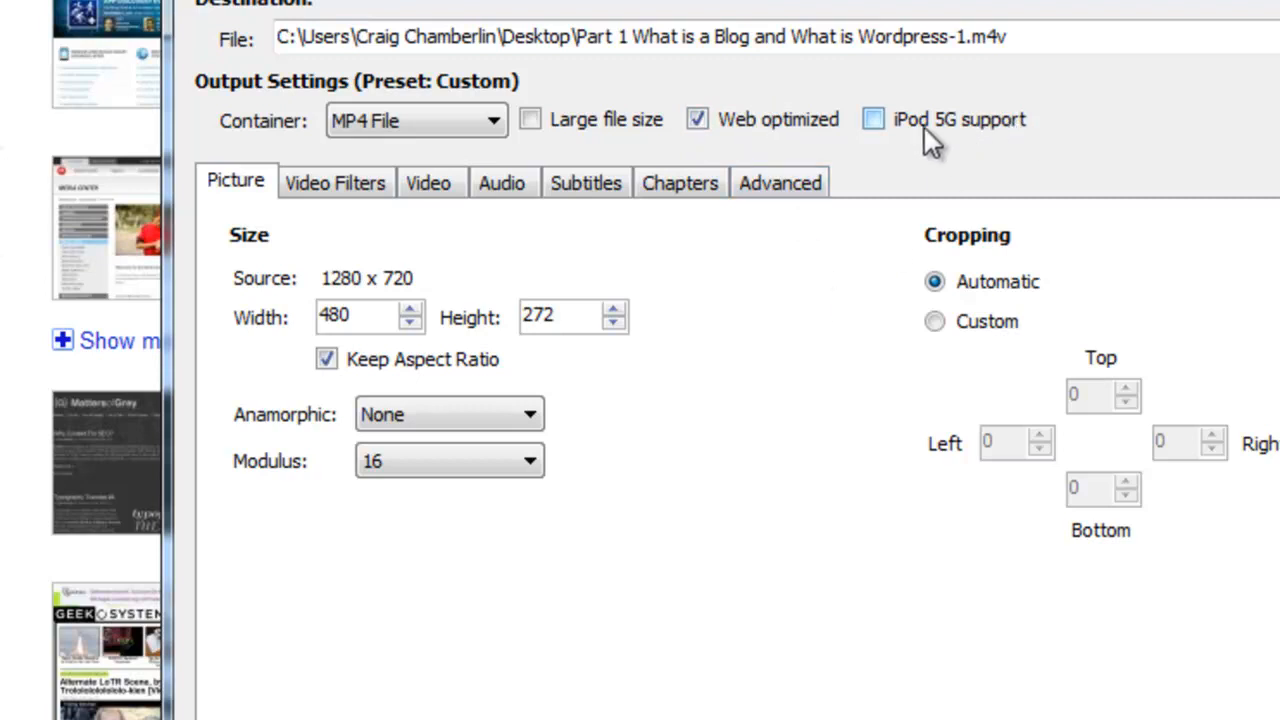
mouse_move(876, 120)
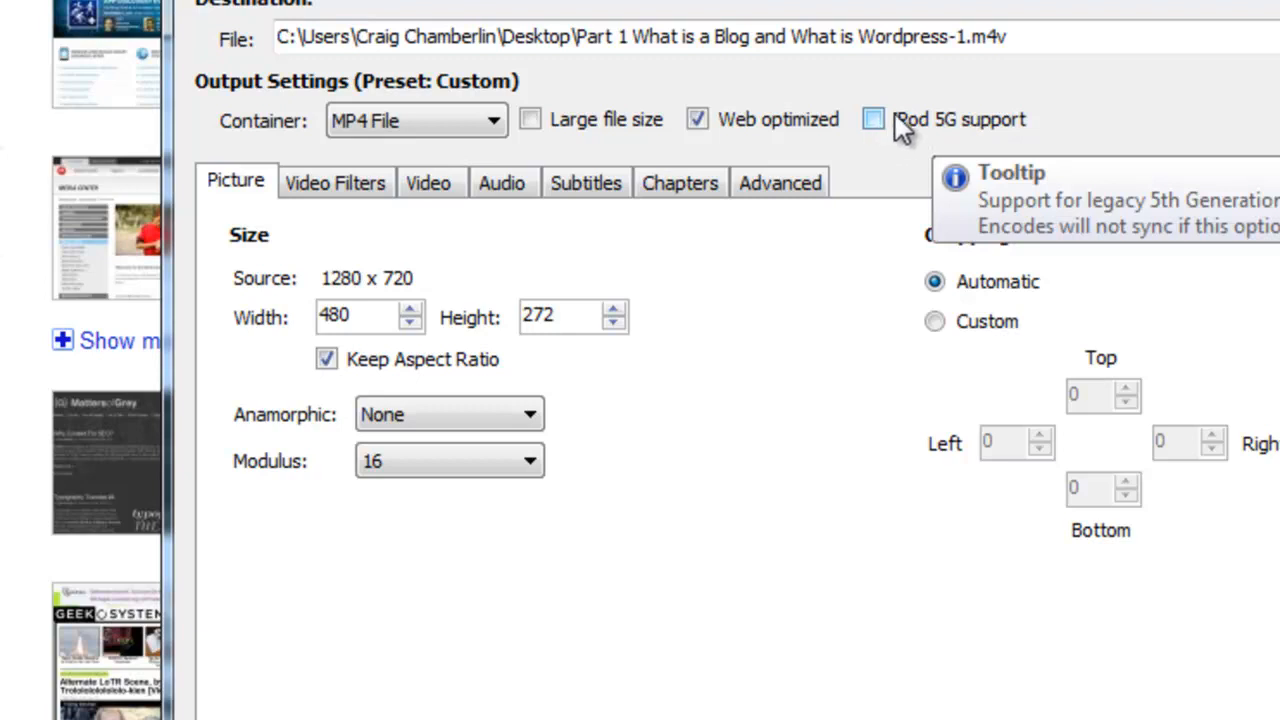
mouse_move(1010, 304)
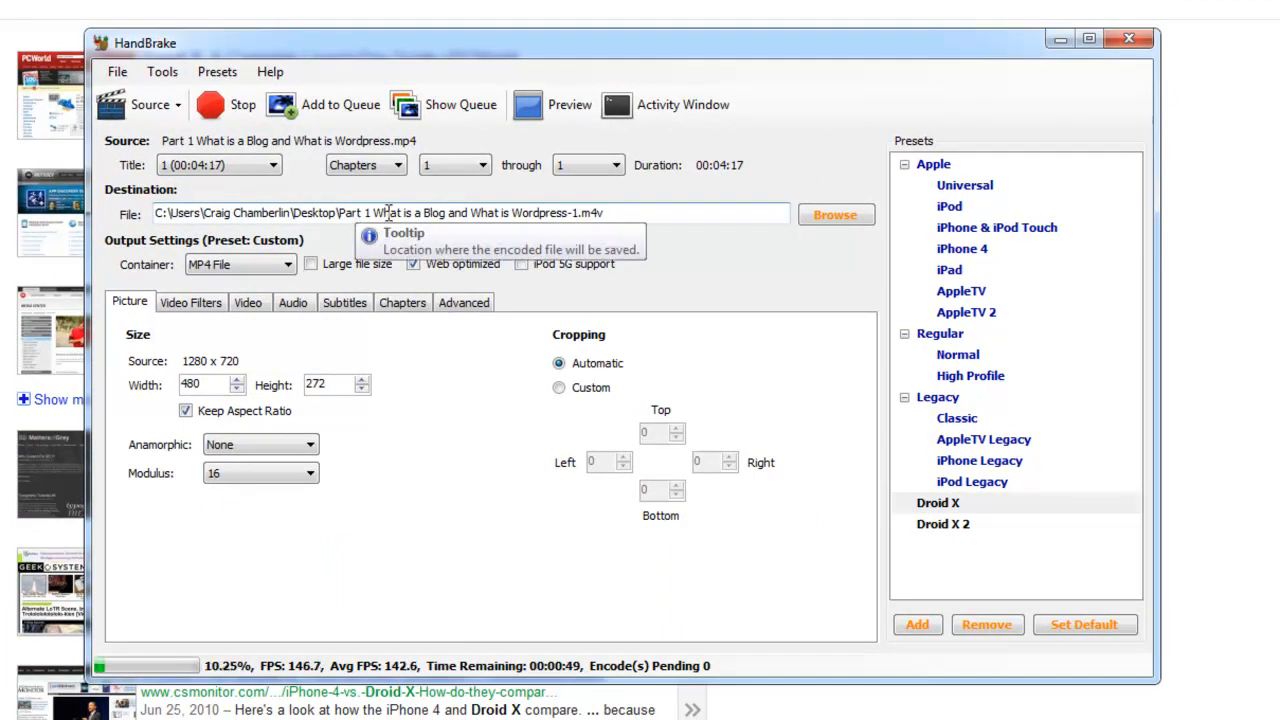
mouse_move(368, 372)
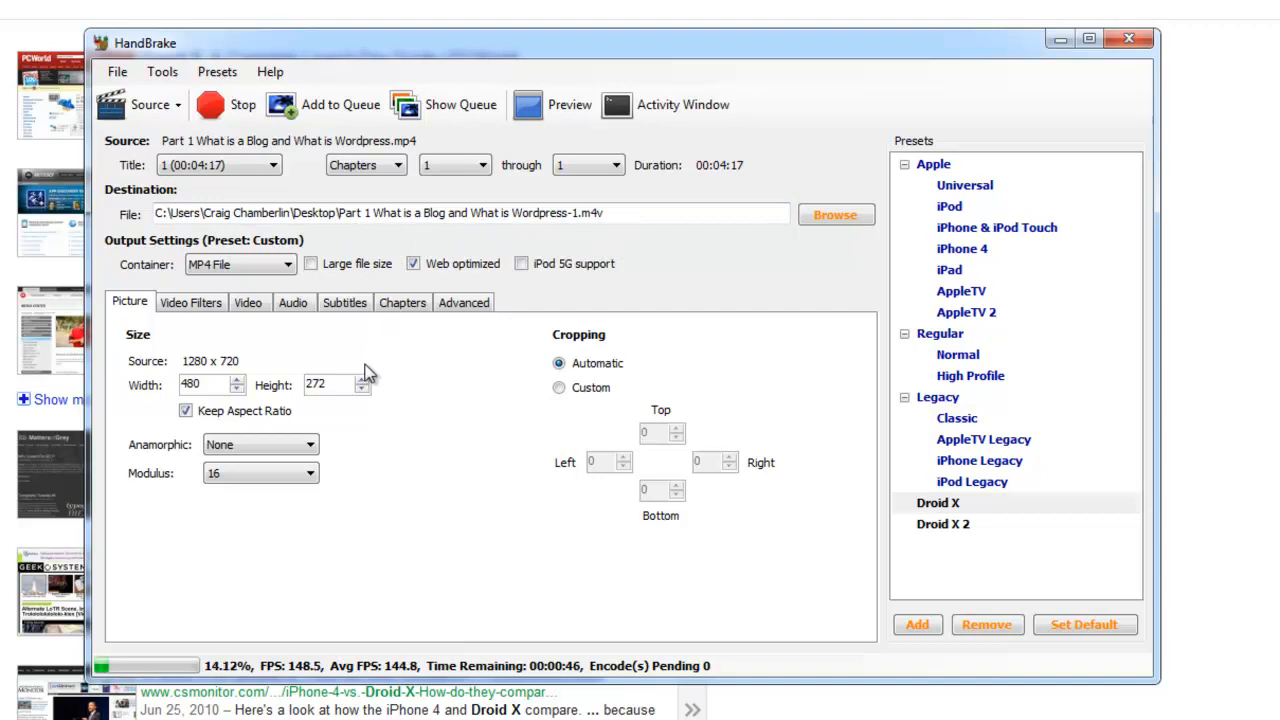
mouse_move(448, 388)
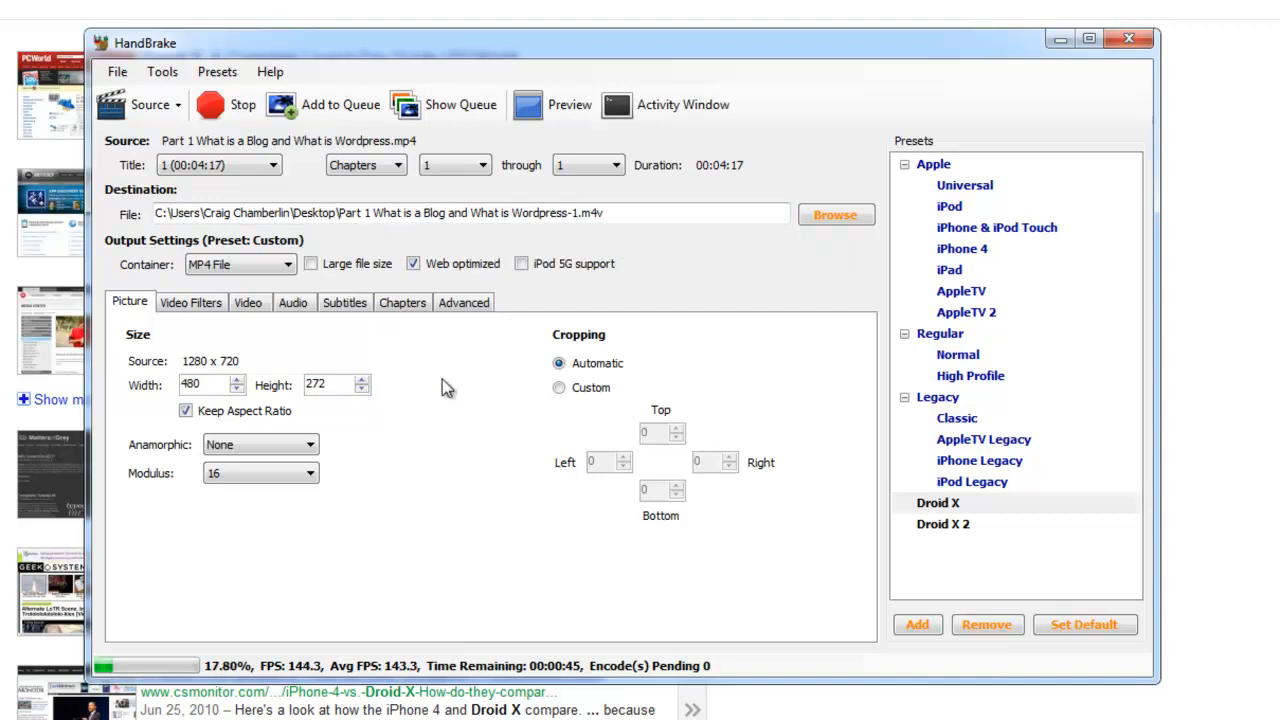
mouse_move(518, 438)
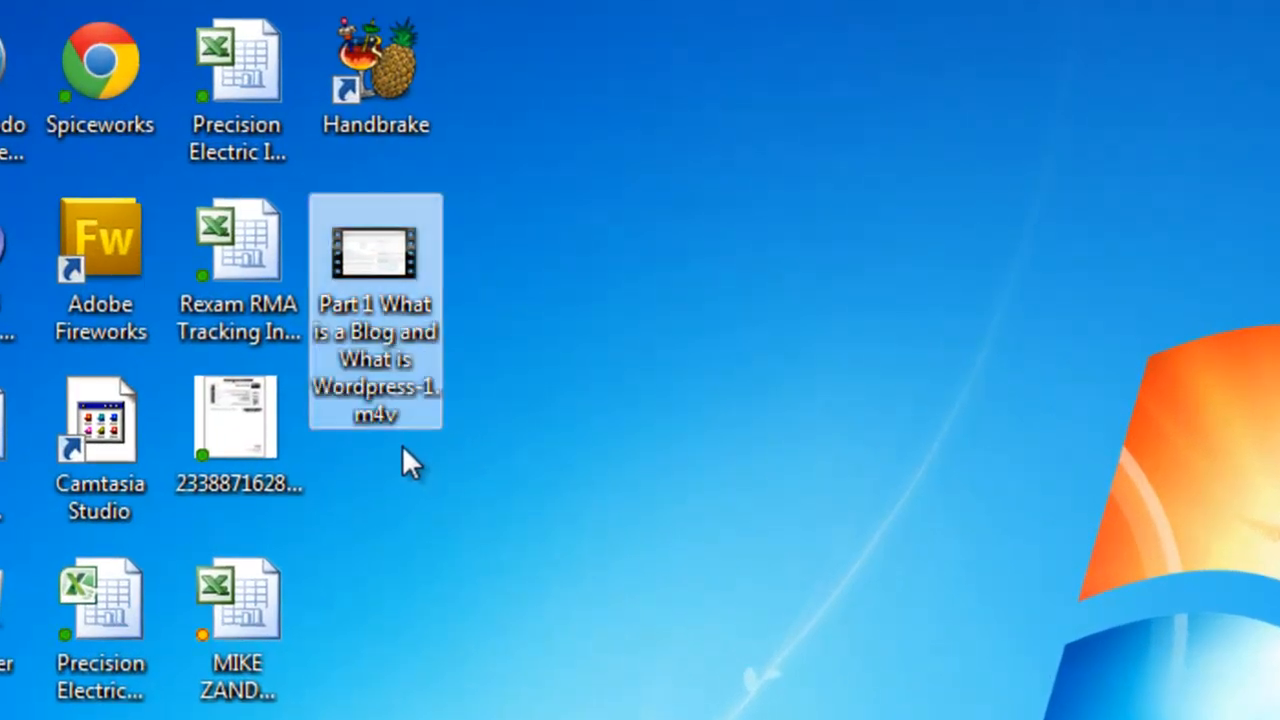
Step: Play the encoded .m4v file from the desktop in VLC
double_click(376, 260)
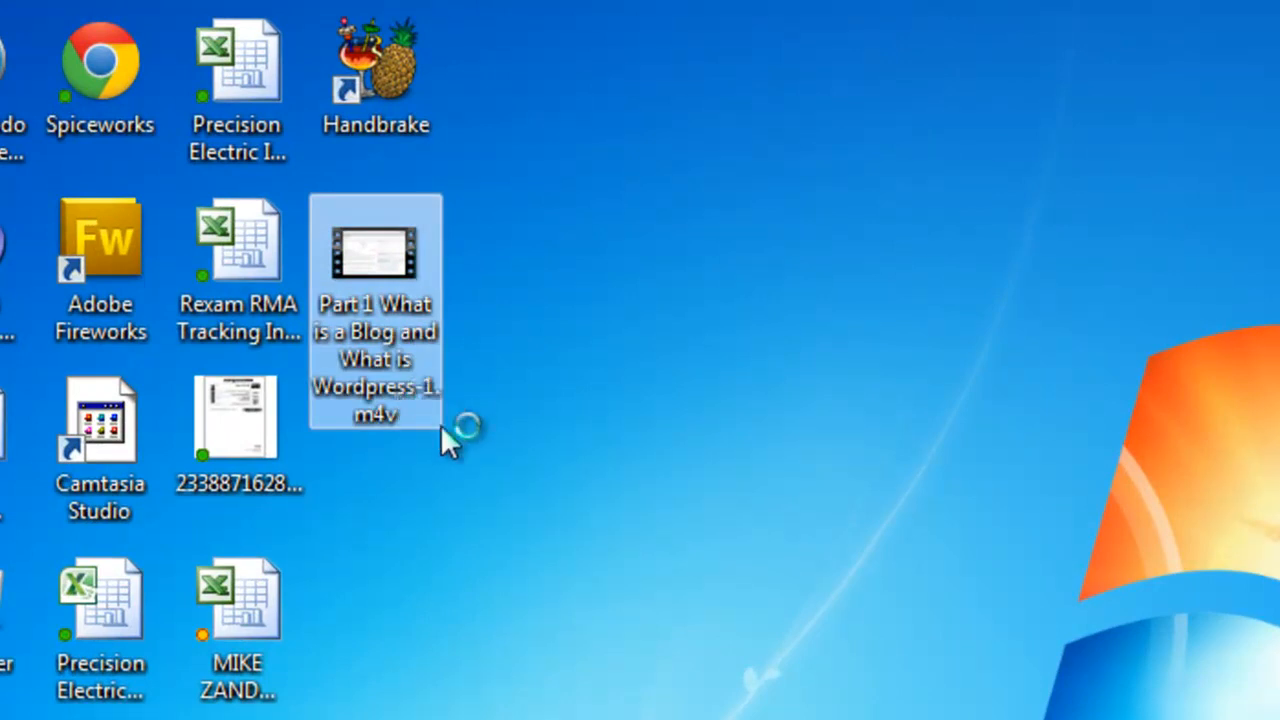
double_click(376, 256)
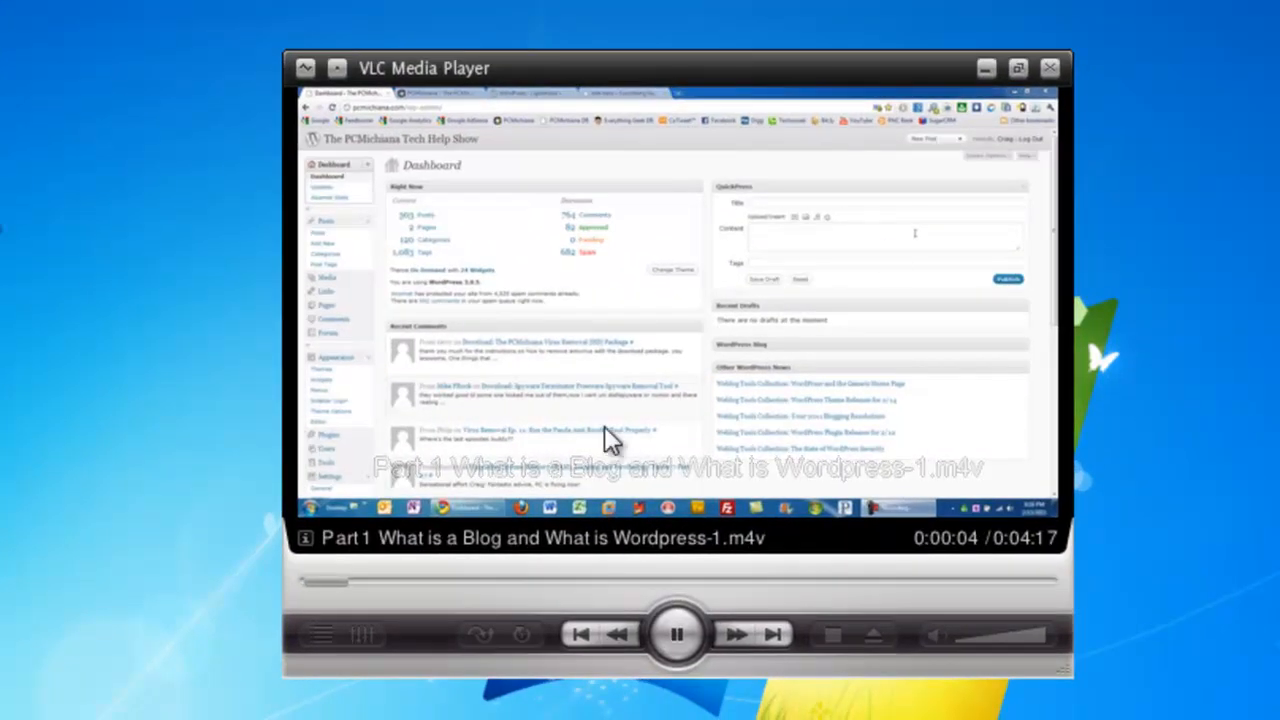
Step: Pause and resume the encoded video, close VLC, and bring up the Start Menu
left_click(676, 632)
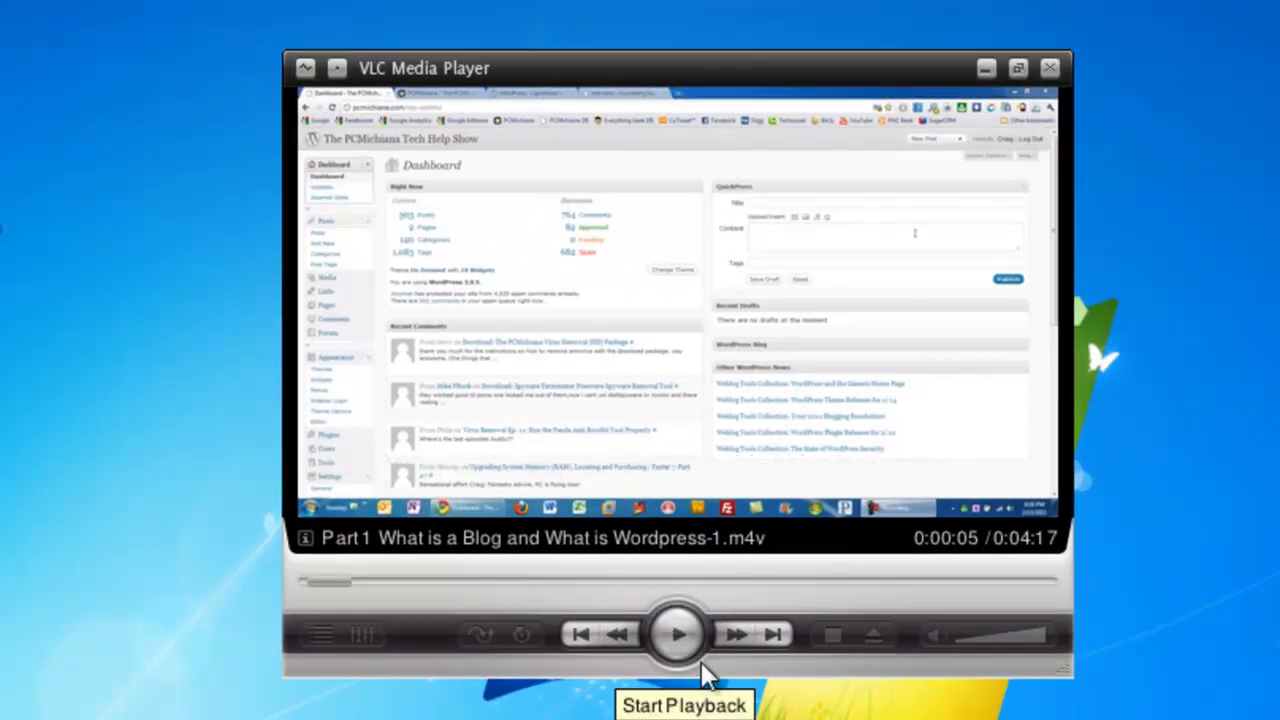
left_click(680, 634)
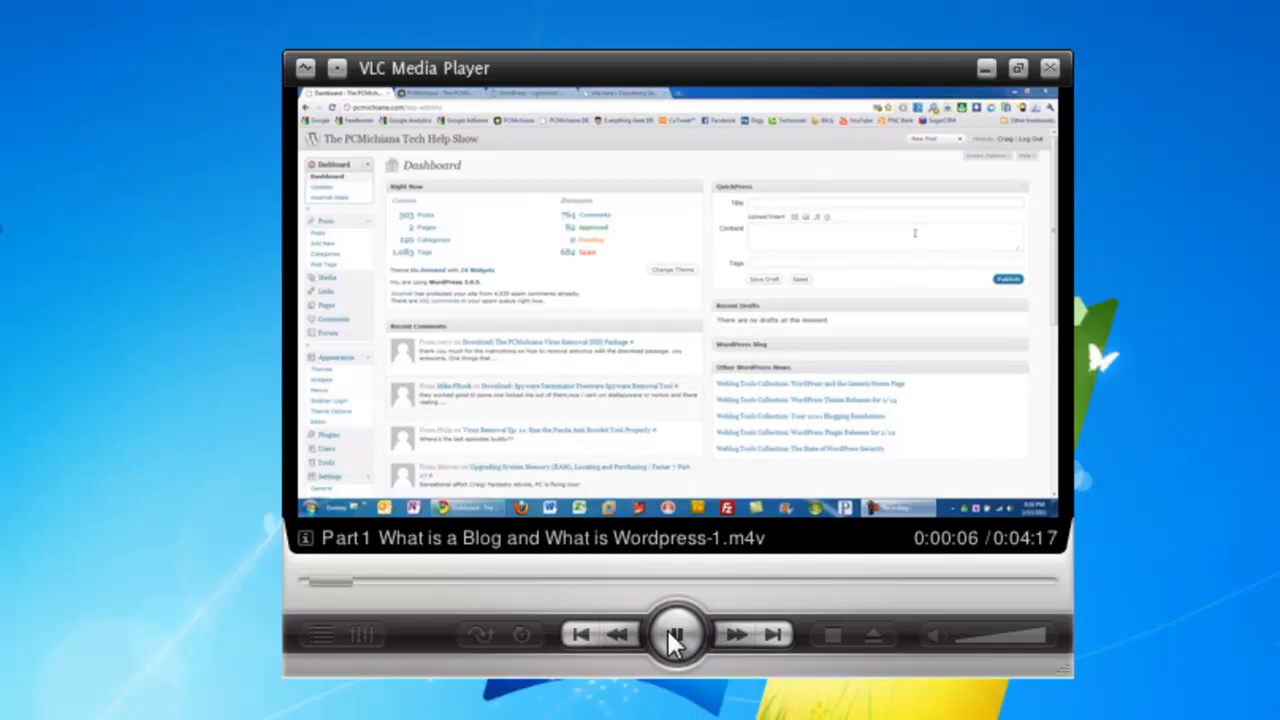
left_click(676, 632)
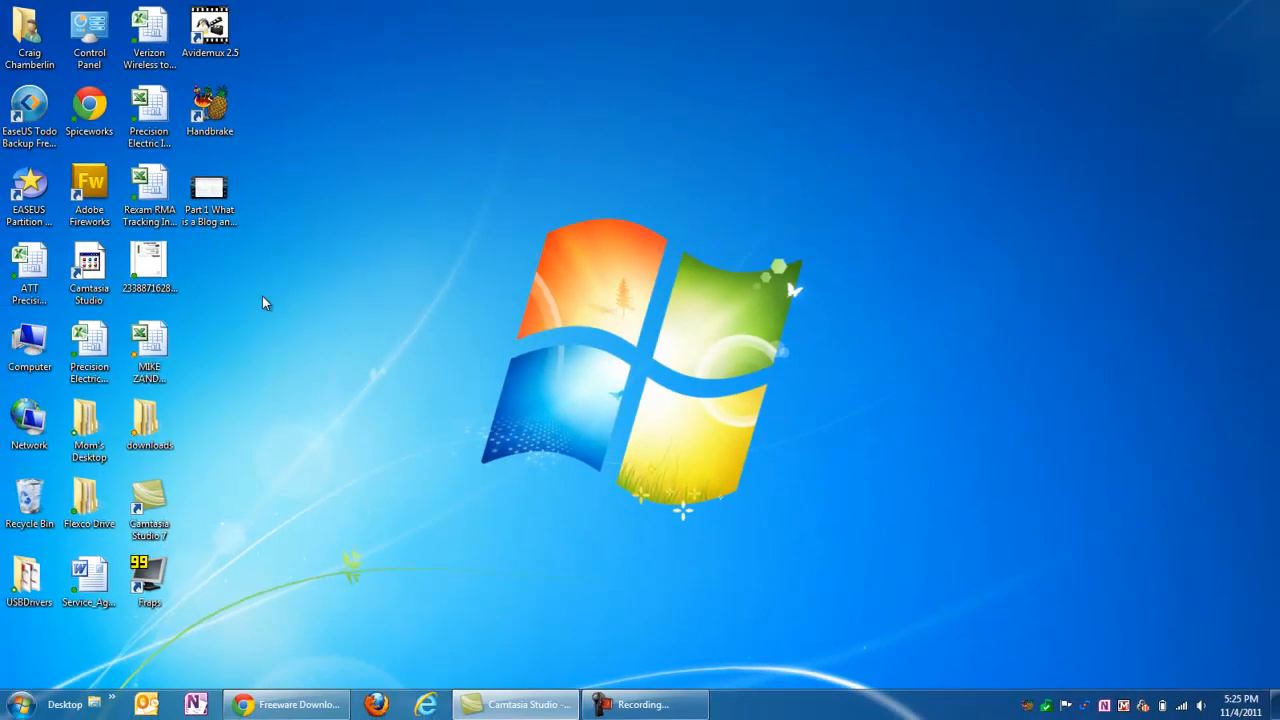
mouse_move(158, 212)
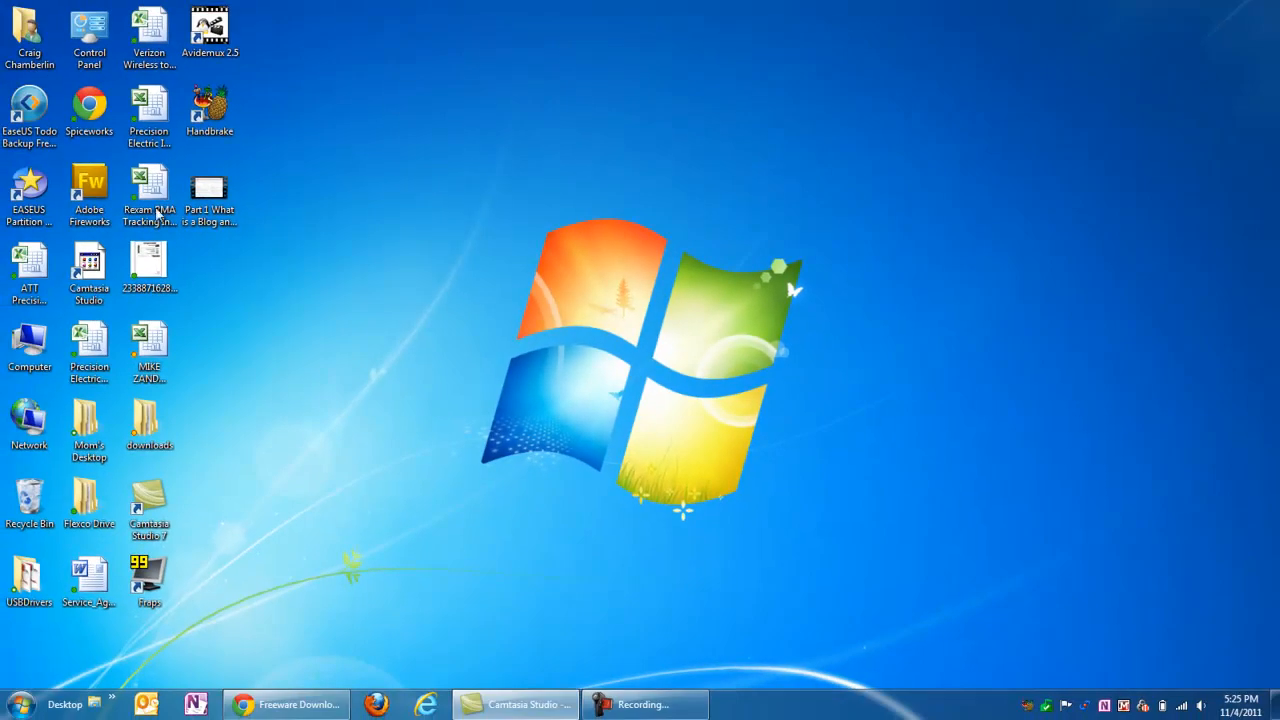
left_click(12, 704)
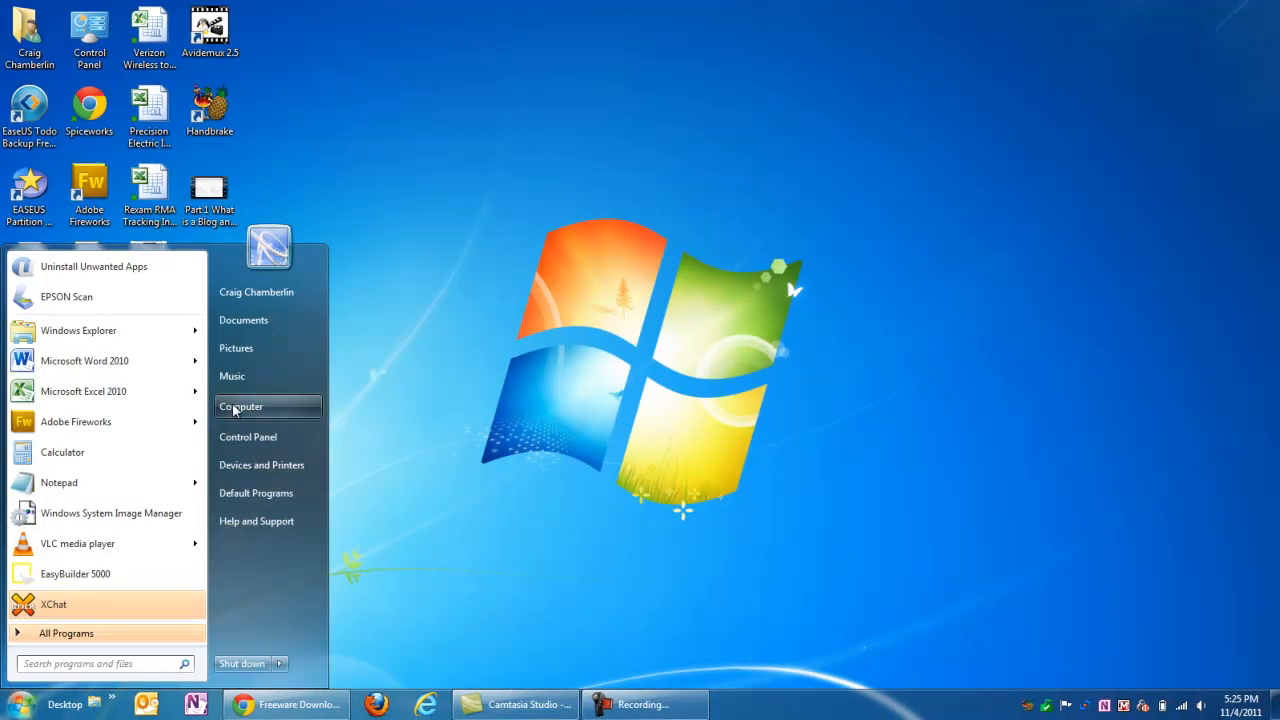
Step: Show the Computer window of drives and select the encoded .m4v file on the desktop
left_click(240, 406)
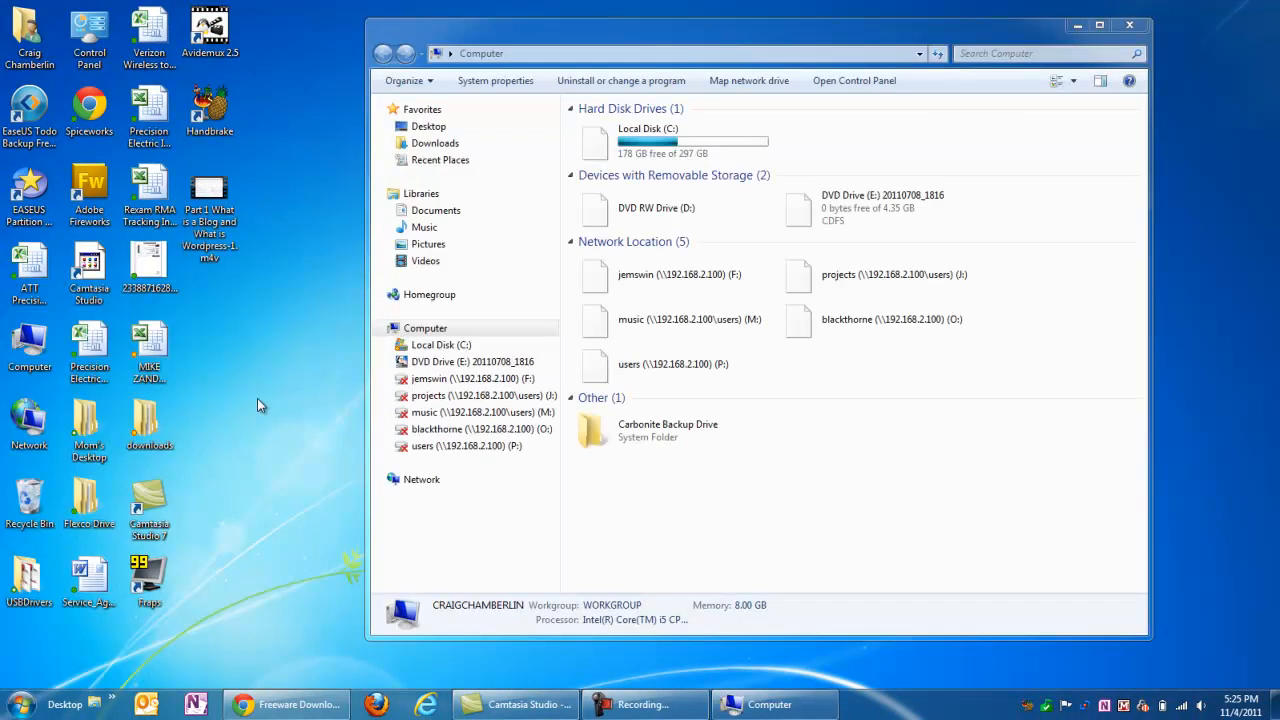
left_click(656, 208)
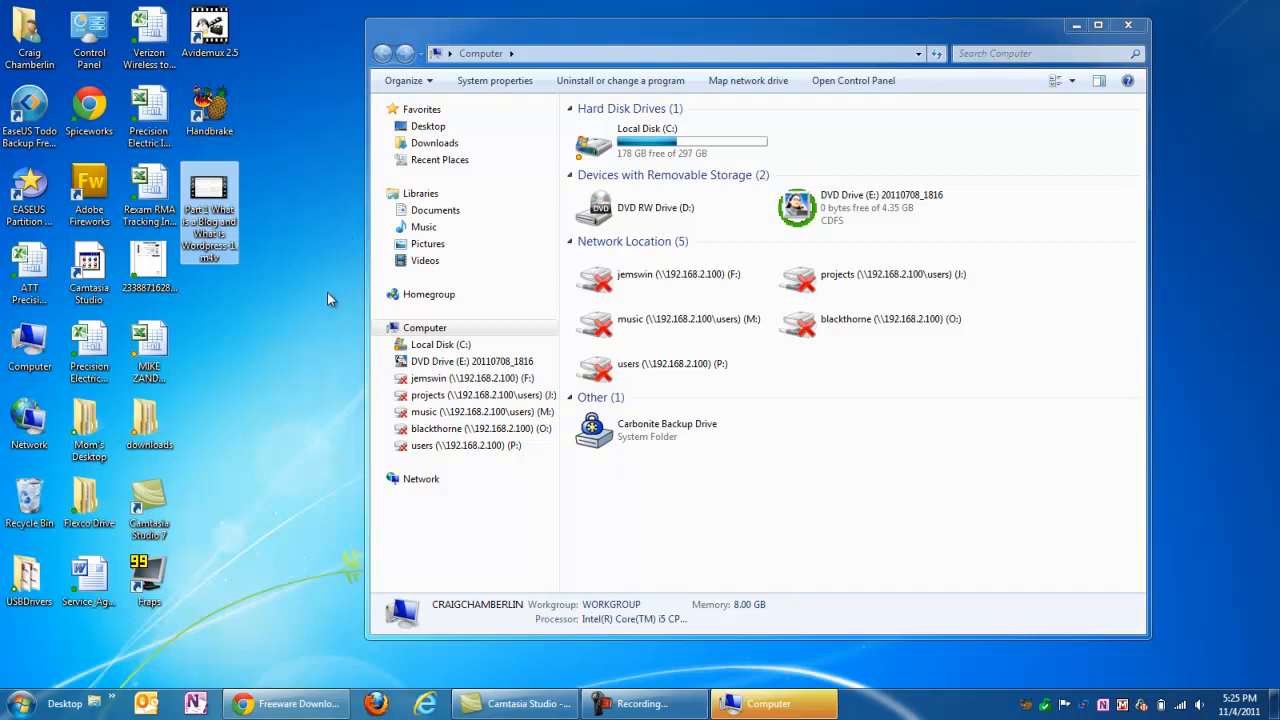
mouse_move(338, 338)
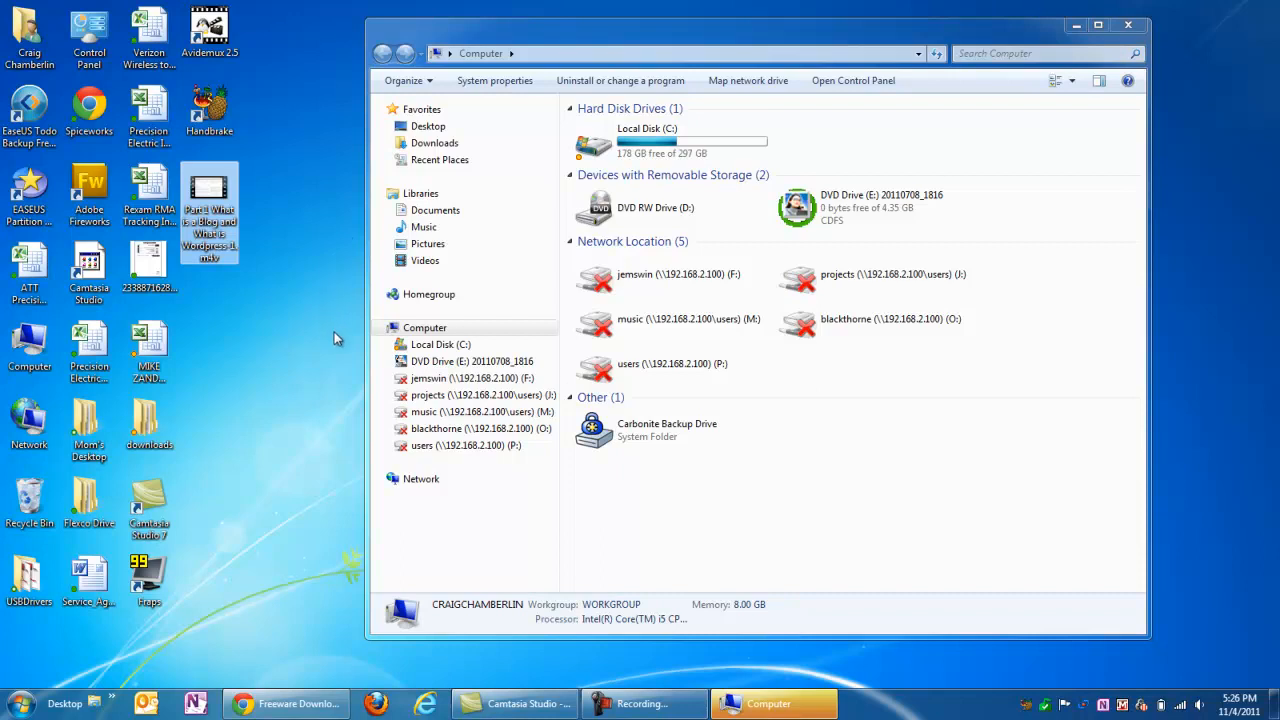
mouse_move(1272, 212)
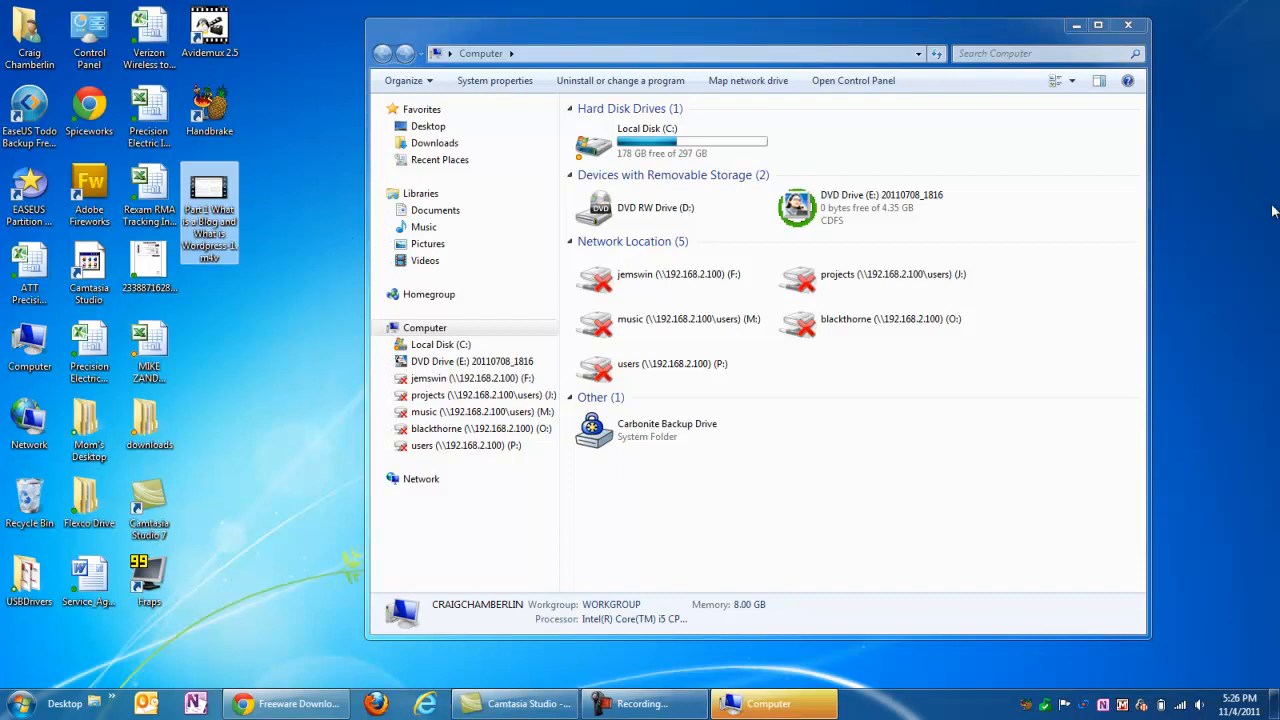
mouse_move(1088, 384)
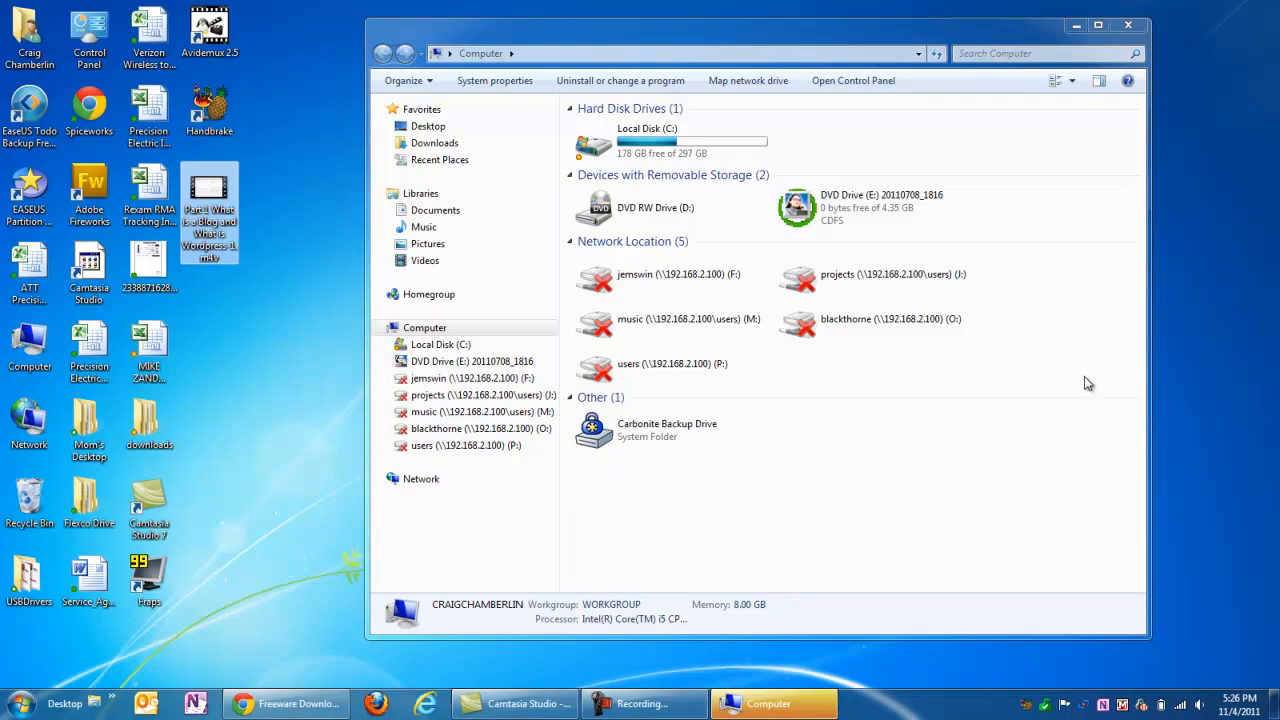
mouse_move(968, 532)
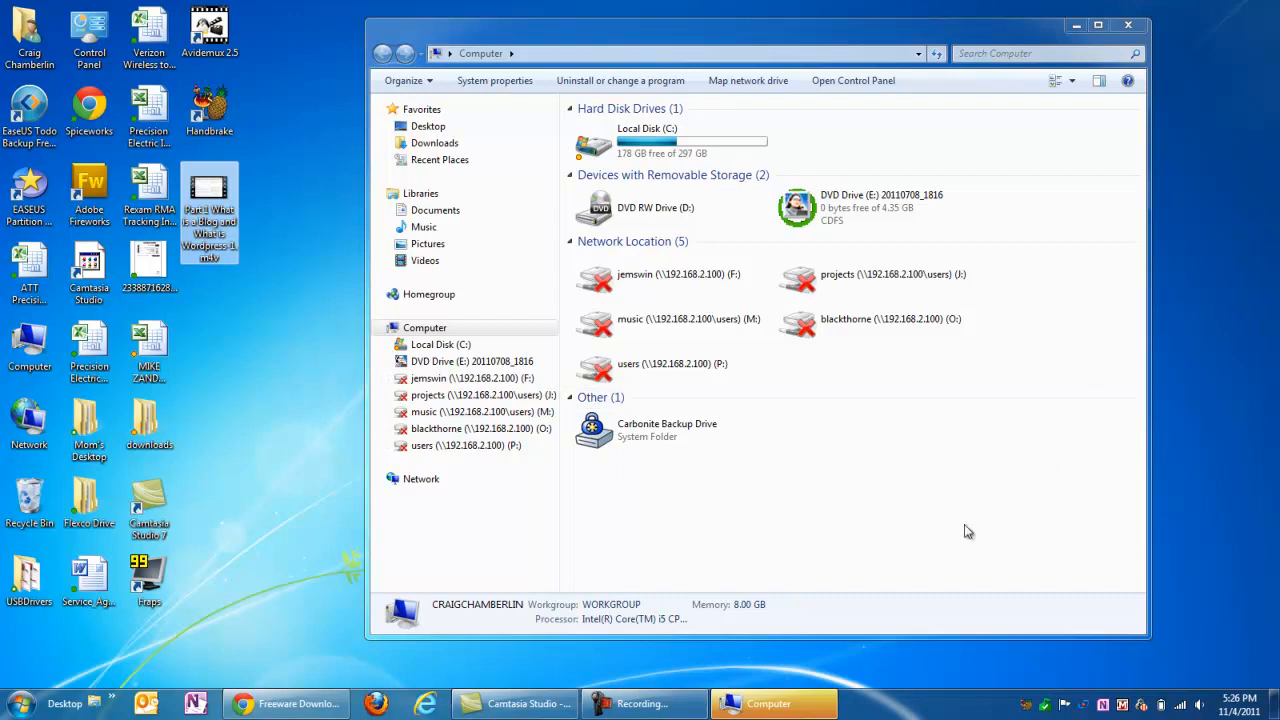